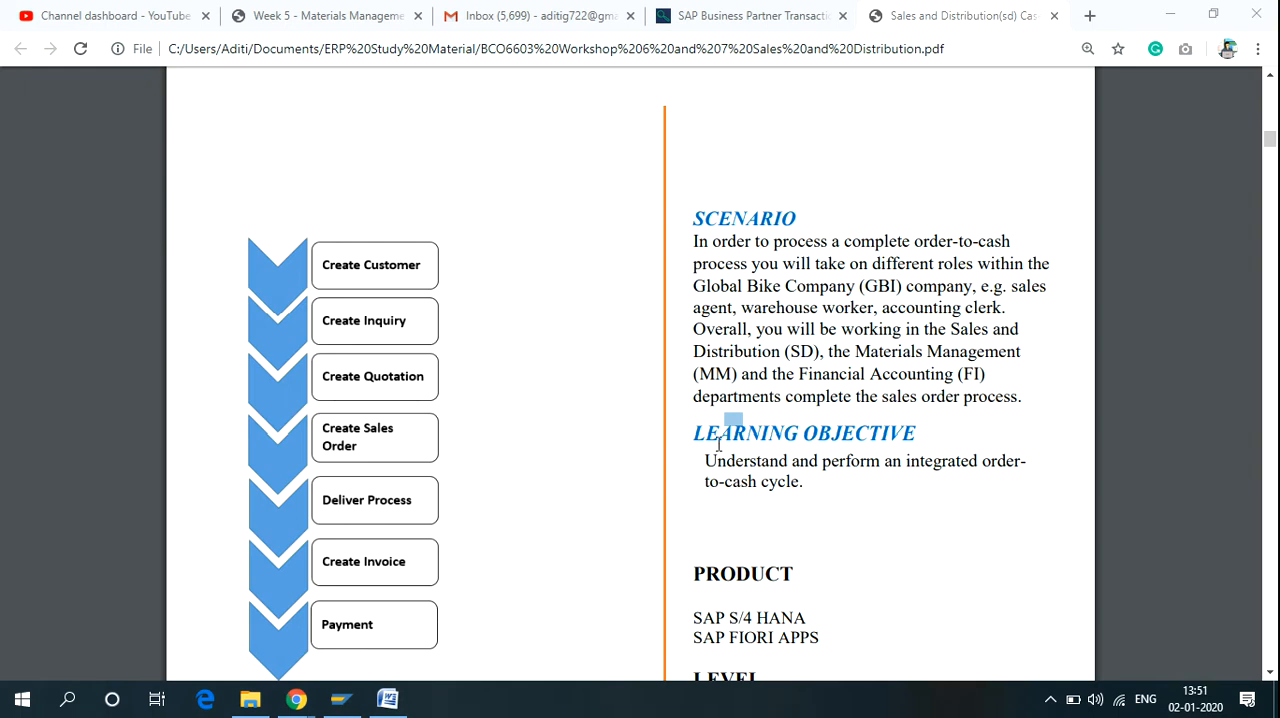
pyautogui.moveTo(295, 698)
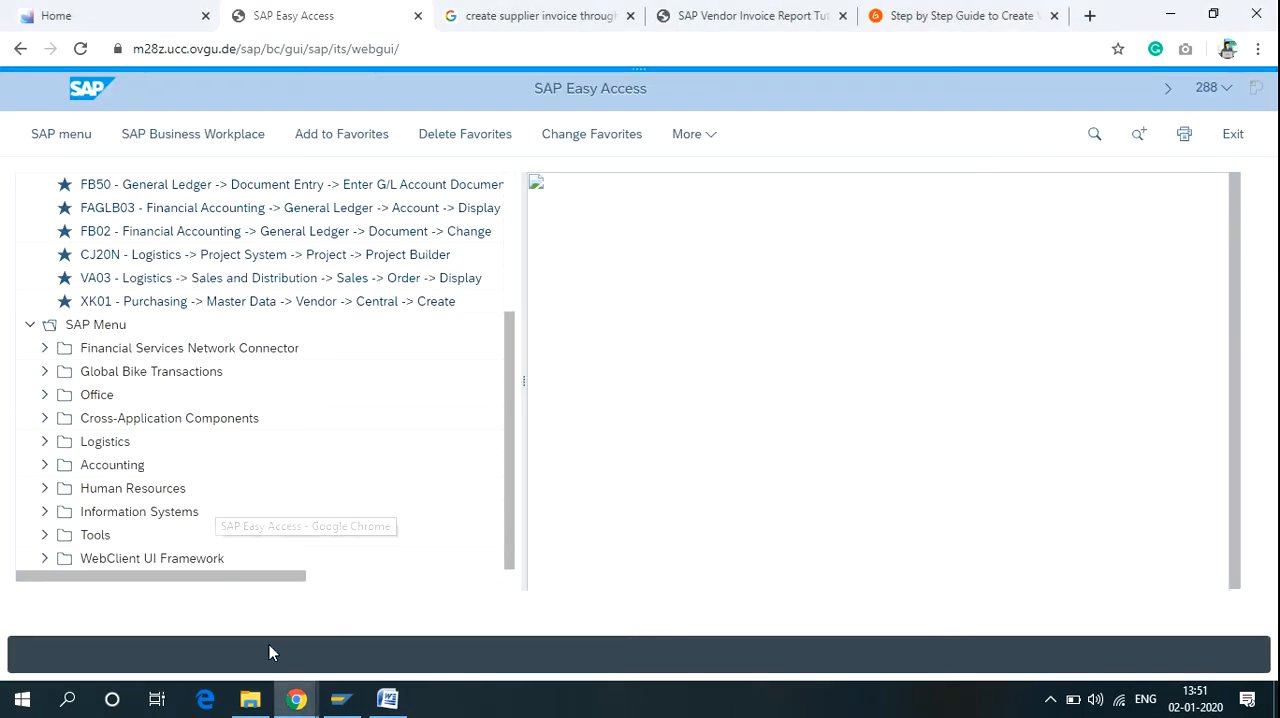
pyautogui.moveTo(510, 376)
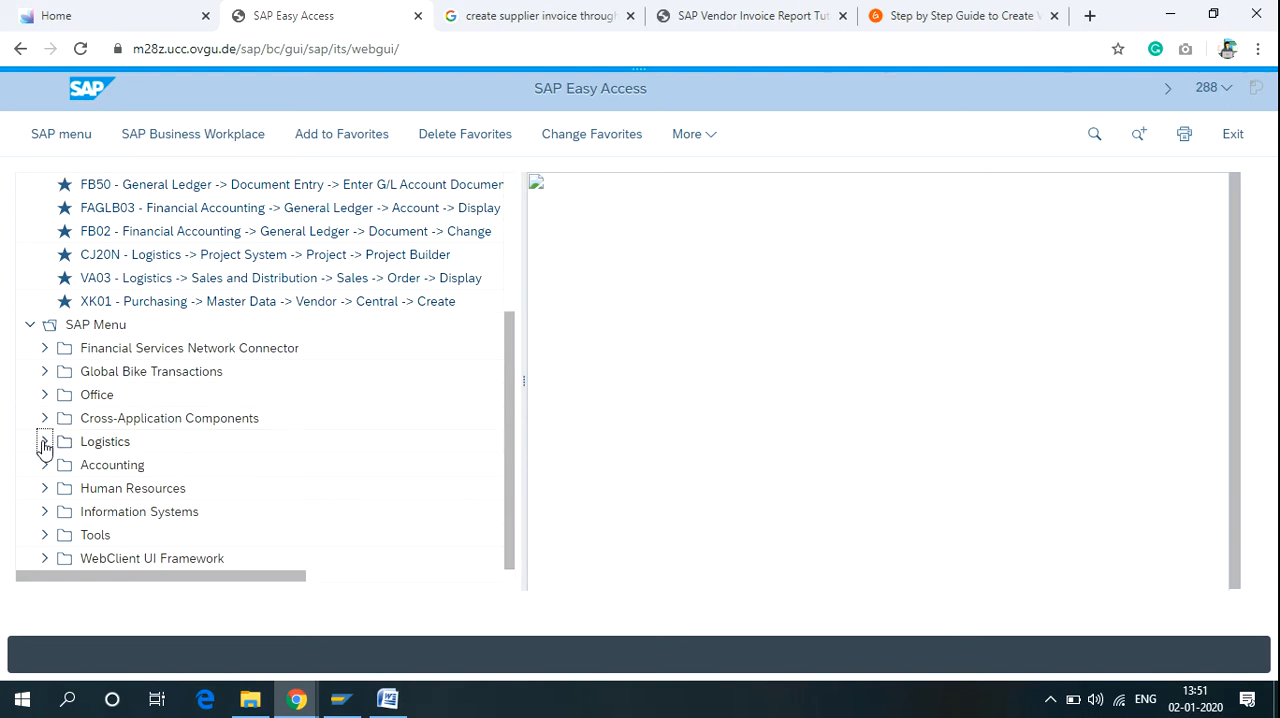
# - Drill the SAP menu down to Customer > Create and launch the VD01 transaction
pyautogui.click(44, 441)
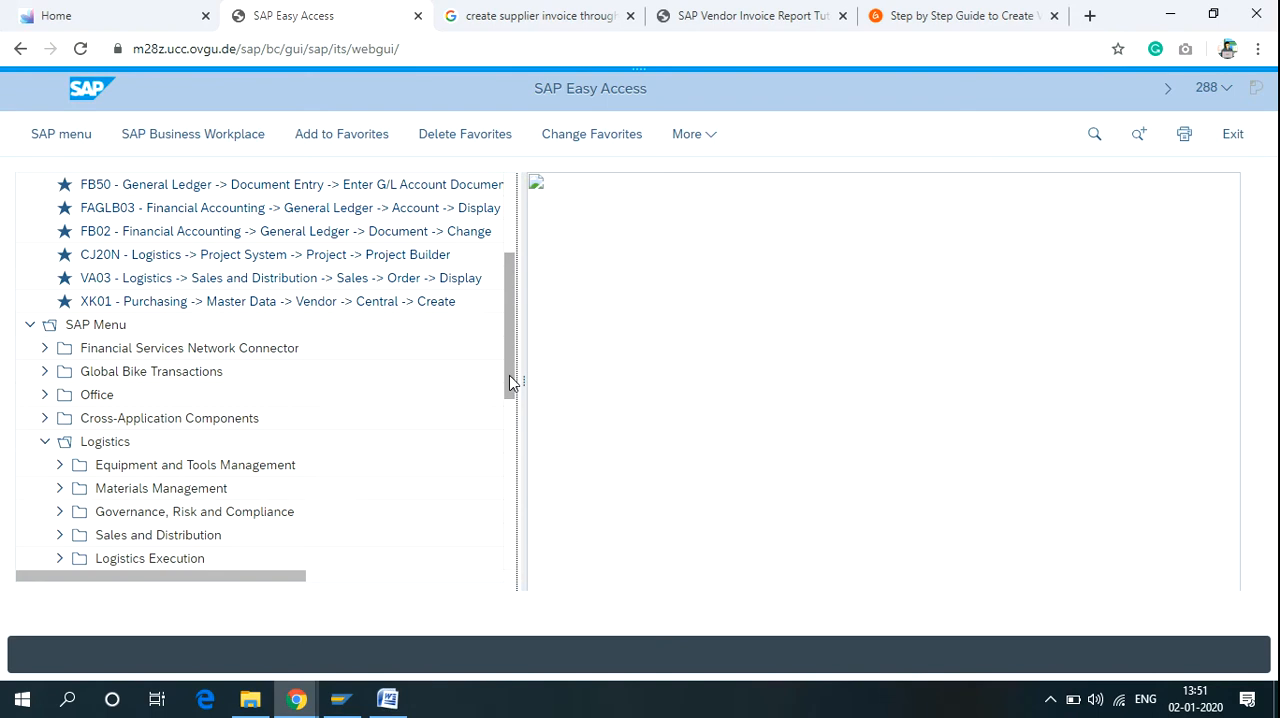
pyautogui.scroll(-3)
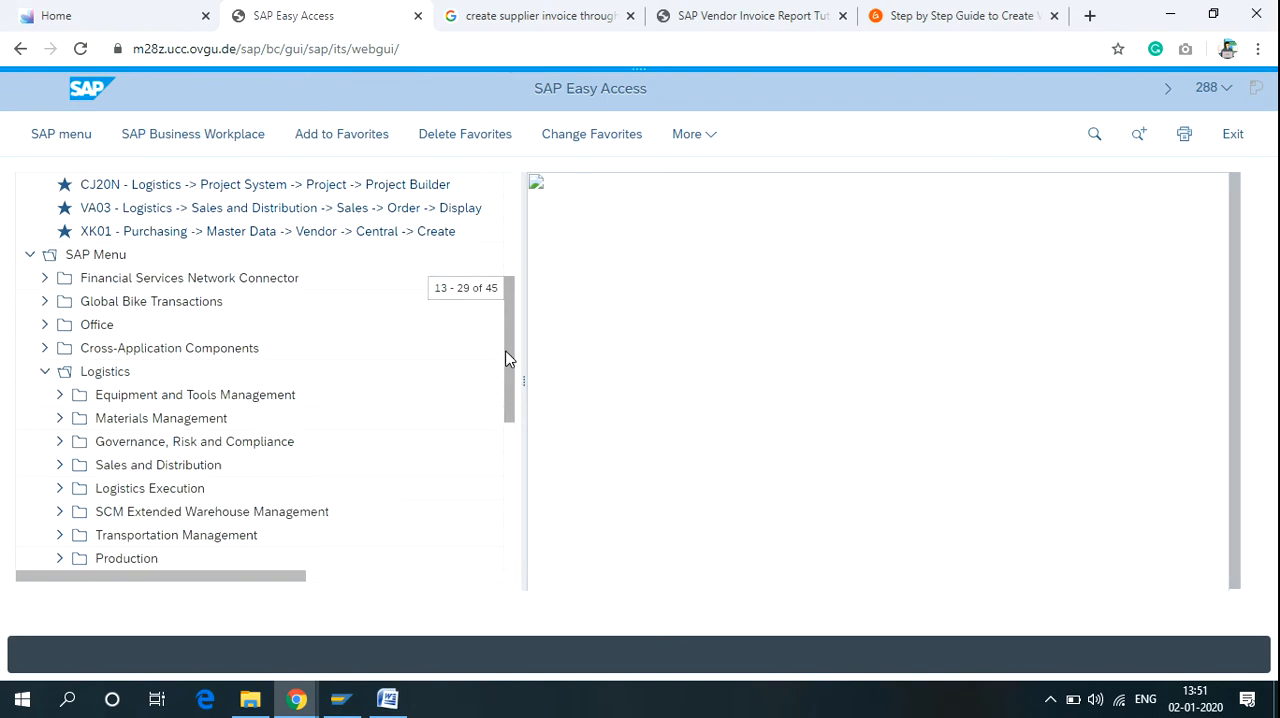
pyautogui.scroll(-3)
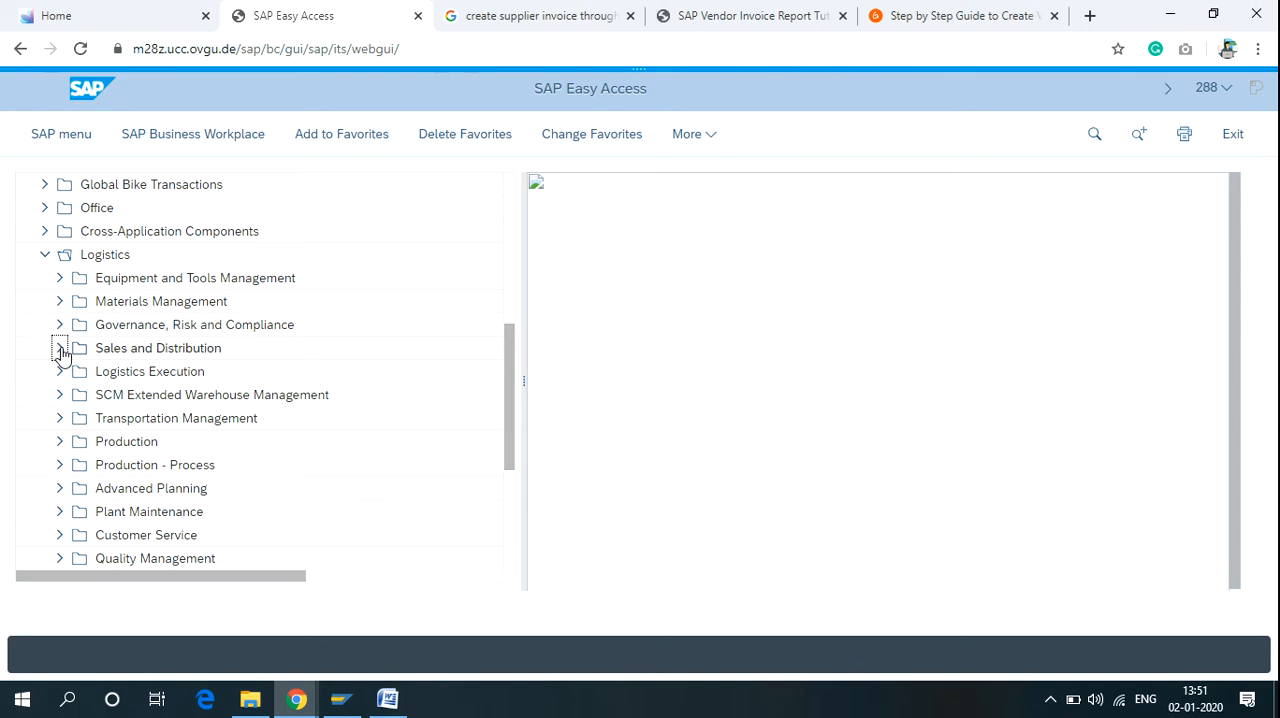
pyautogui.click(60, 347)
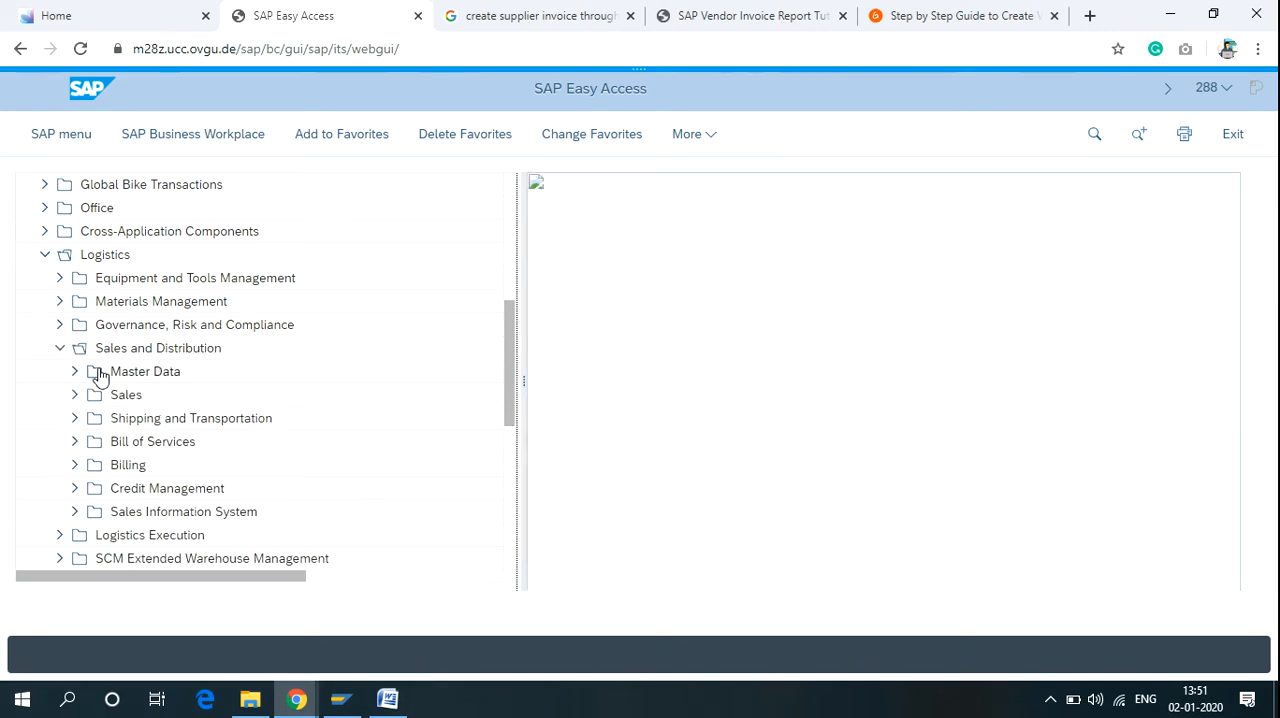
pyautogui.click(75, 371)
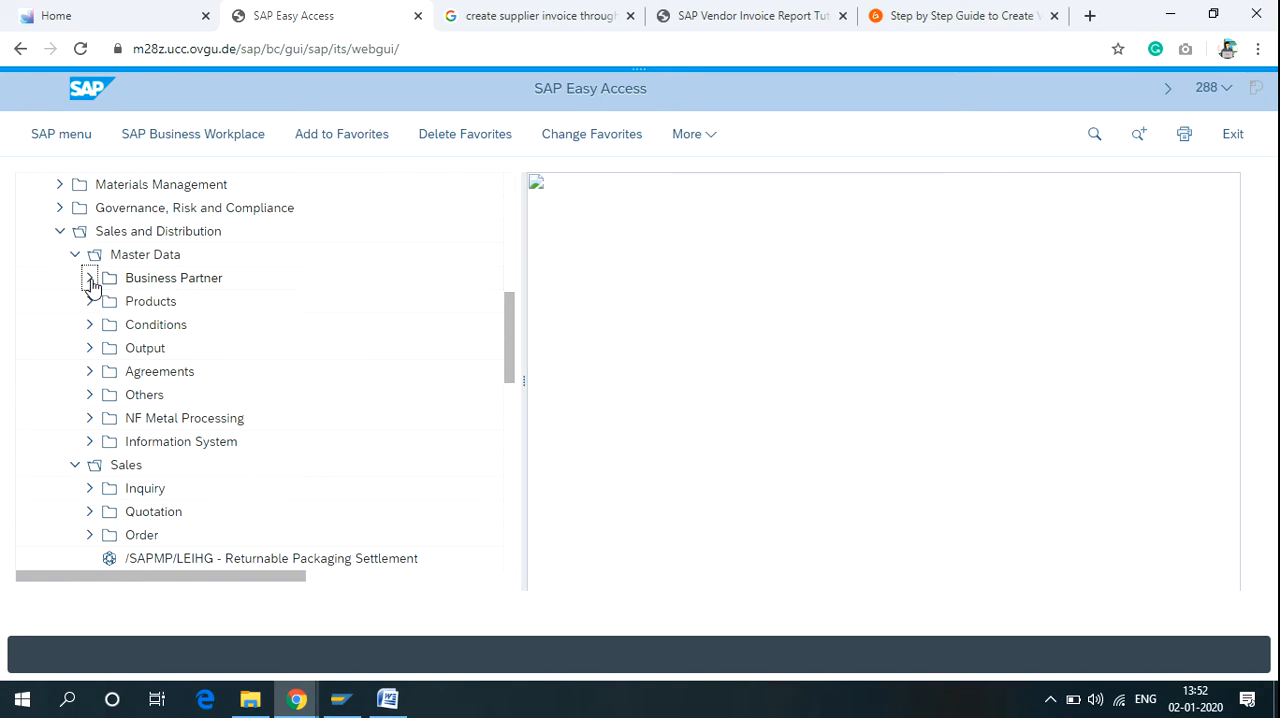
pyautogui.click(90, 277)
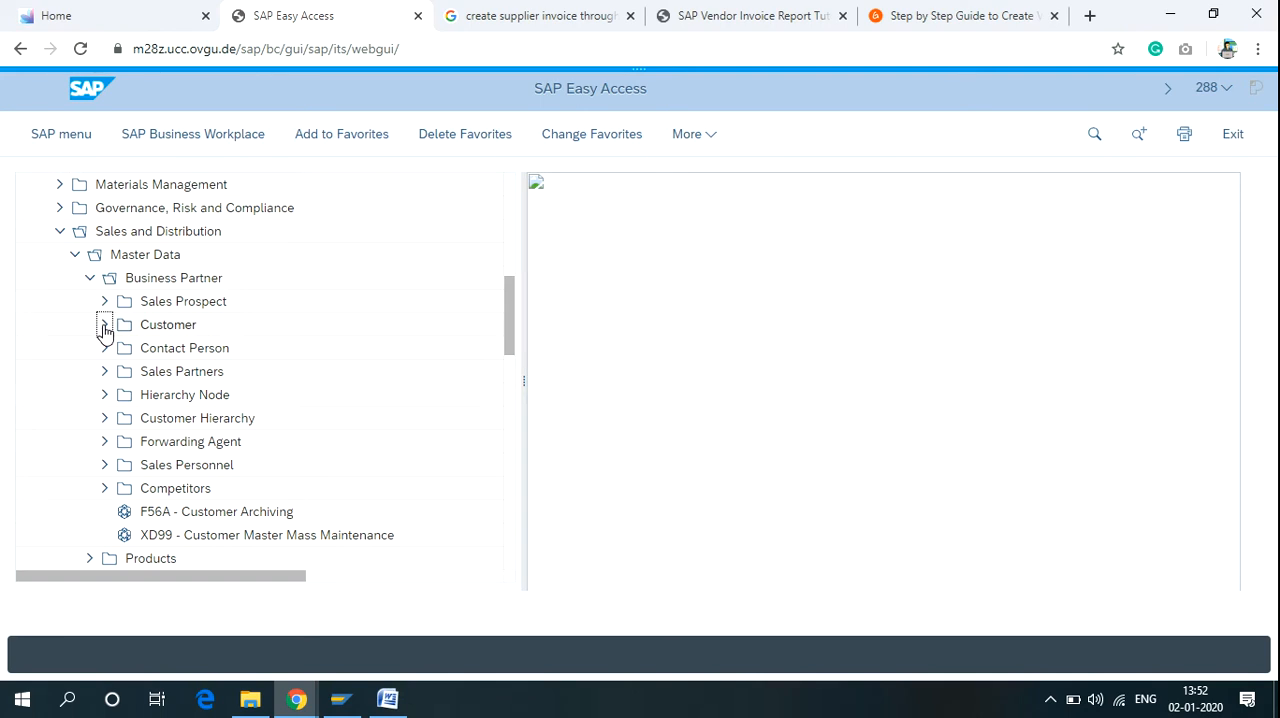
pyautogui.click(105, 324)
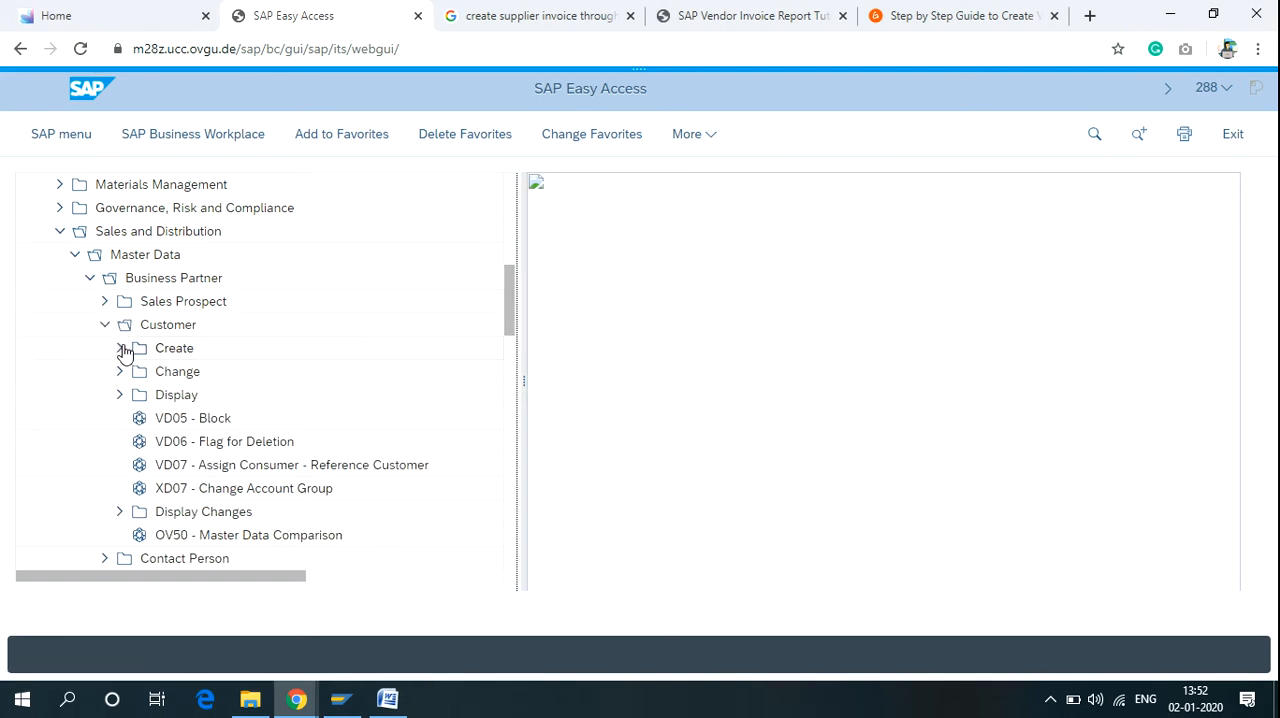
pyautogui.click(119, 348)
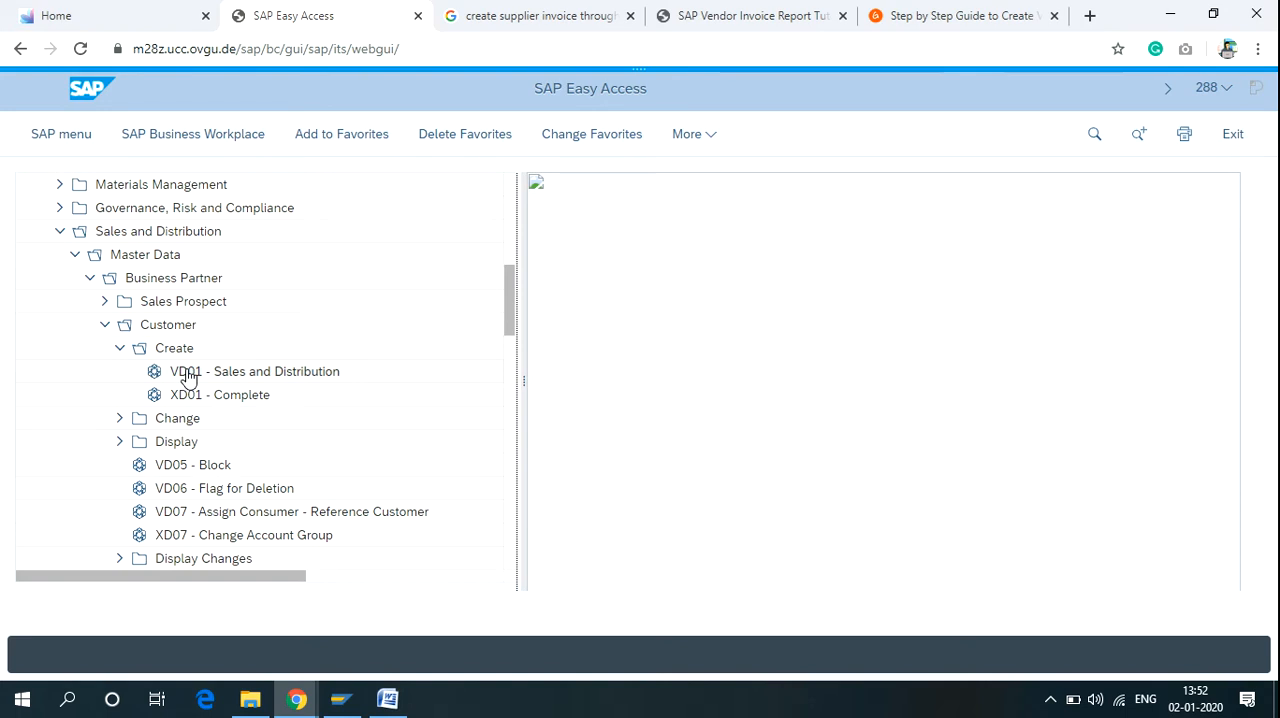
pyautogui.click(255, 371)
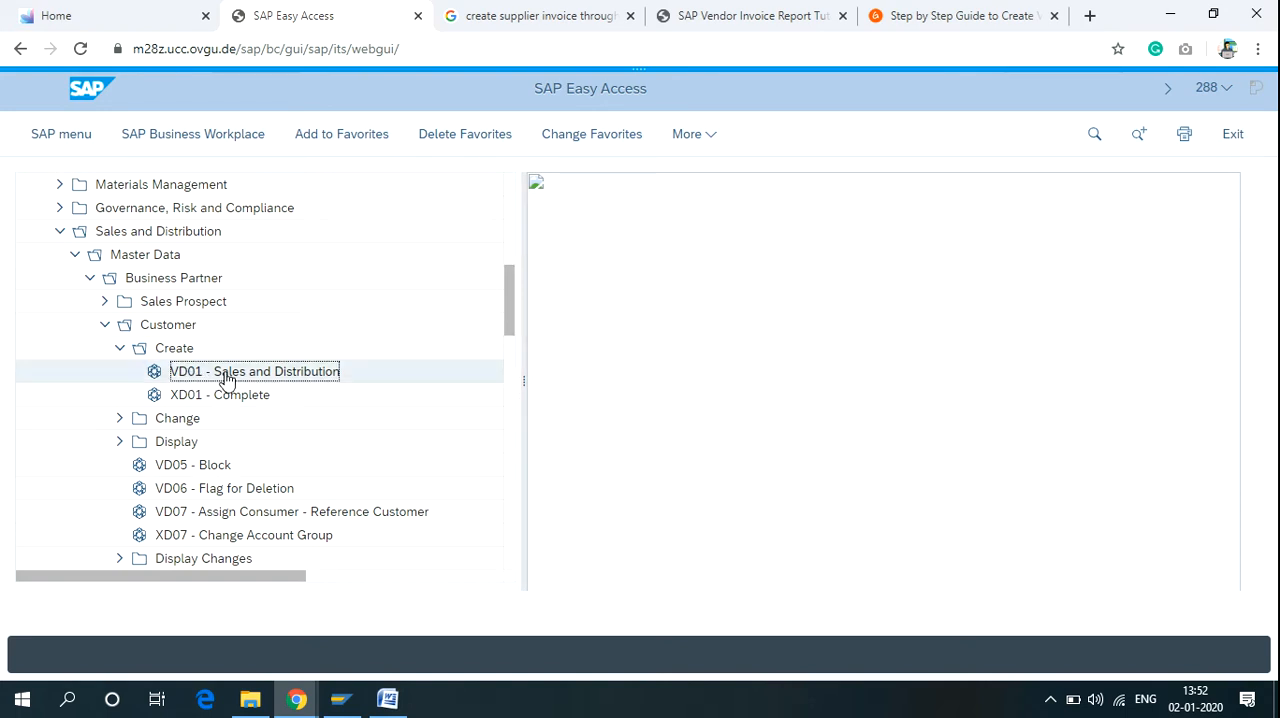
pyautogui.doubleClick(254, 371)
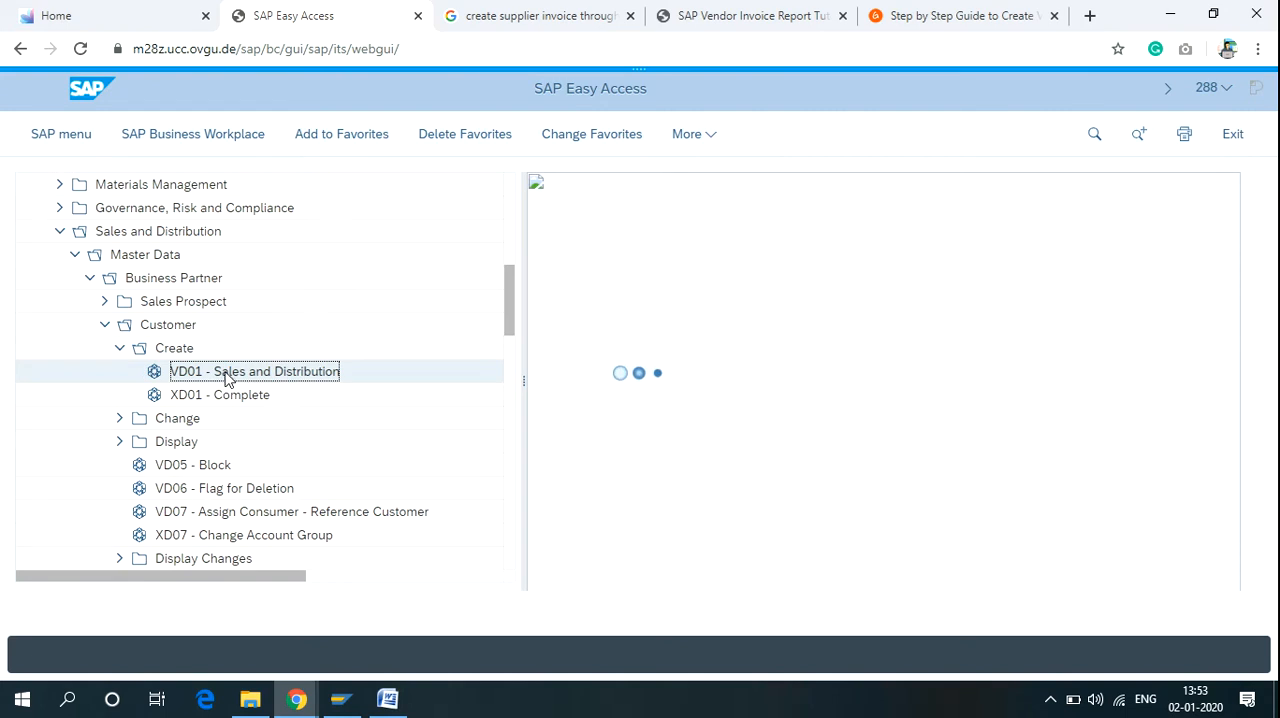
# - Choose Organization as the business partner type to reach the Create Organization screen
pyautogui.doubleClick(254, 371)
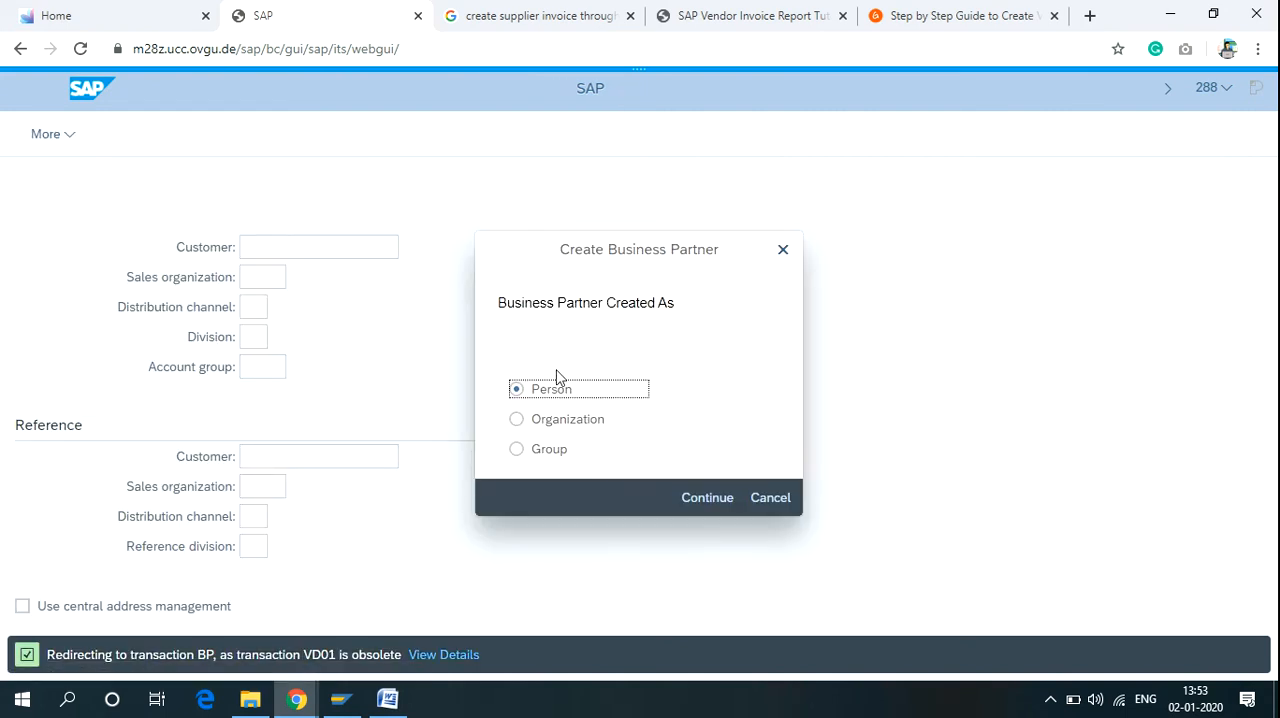
pyautogui.click(517, 418)
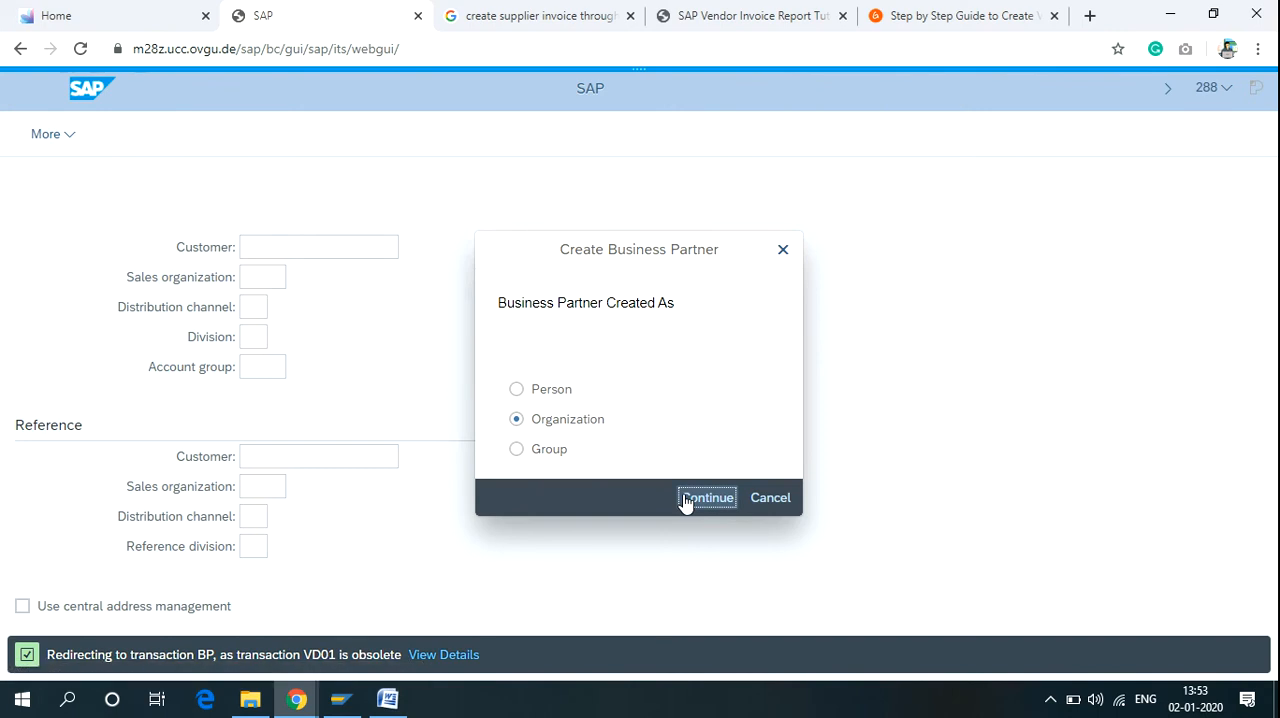
pyautogui.click(707, 498)
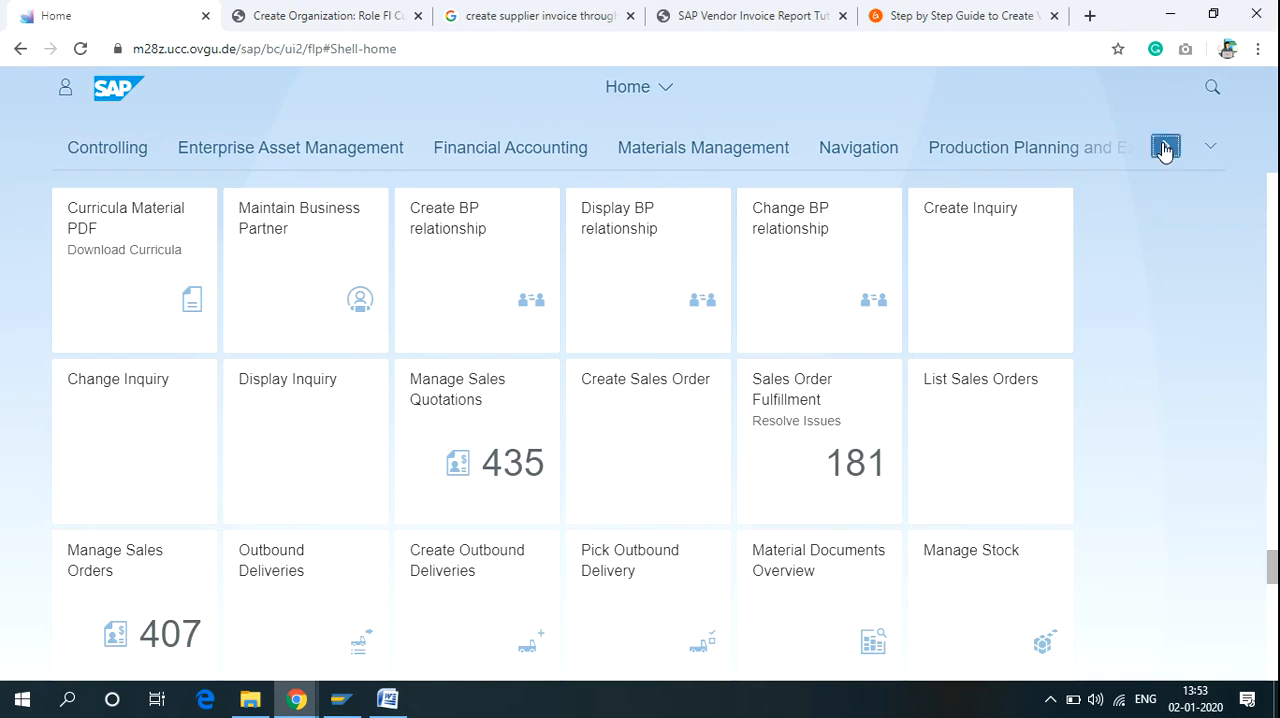
# - Open the Maintain Business Partner tile from the Launchpad Home page
pyautogui.click(1165, 147)
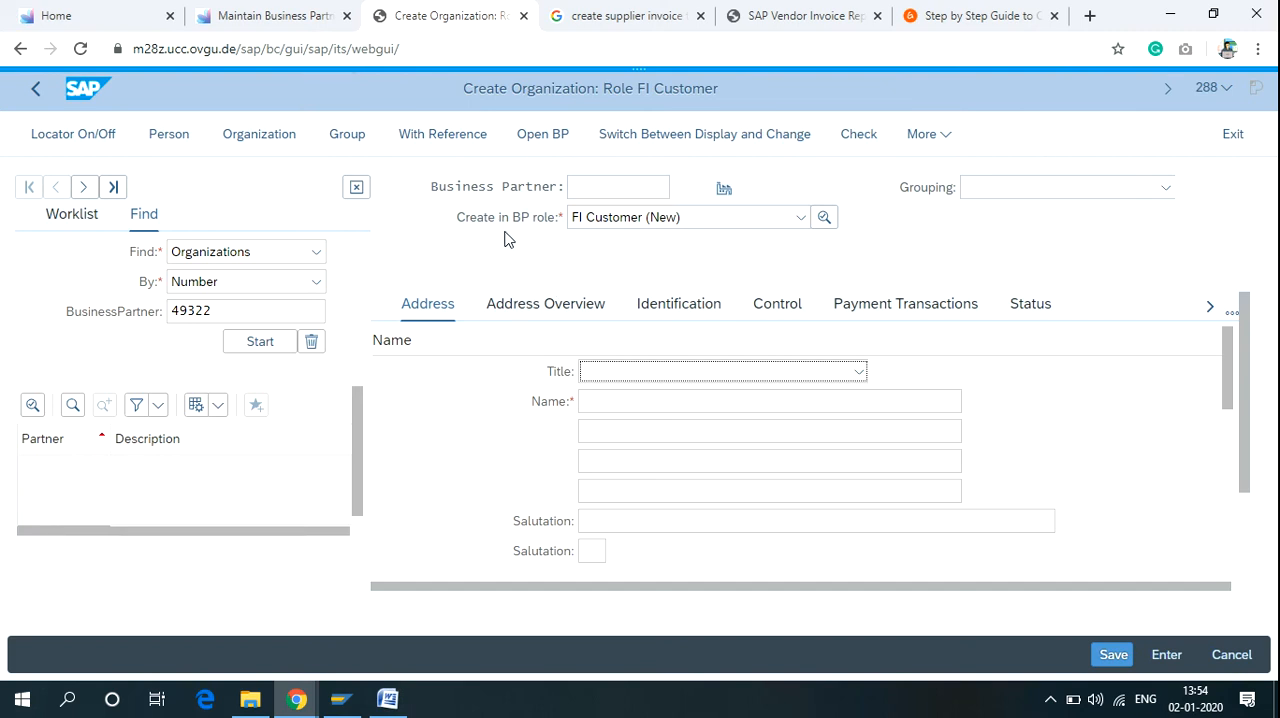
pyautogui.moveTo(537, 234)
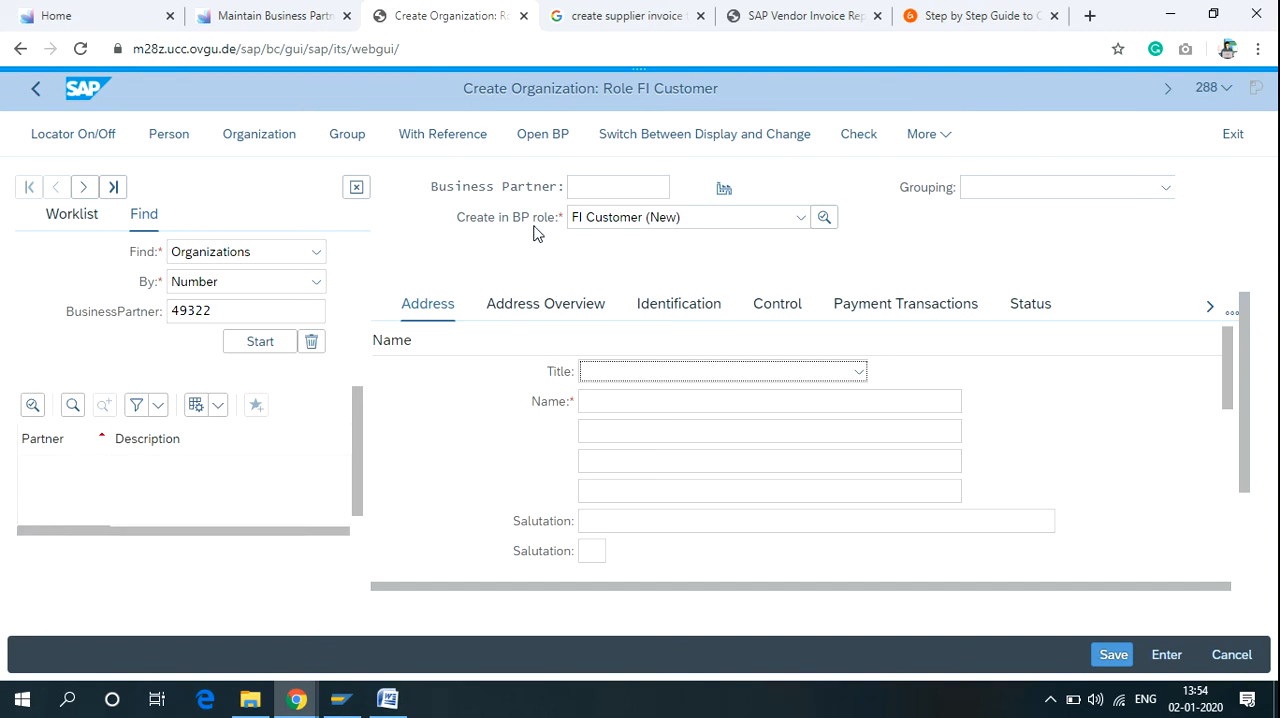
# - Check the FI Customer (New) role, then return to the Maintain Business Partner tab
pyautogui.click(687, 217)
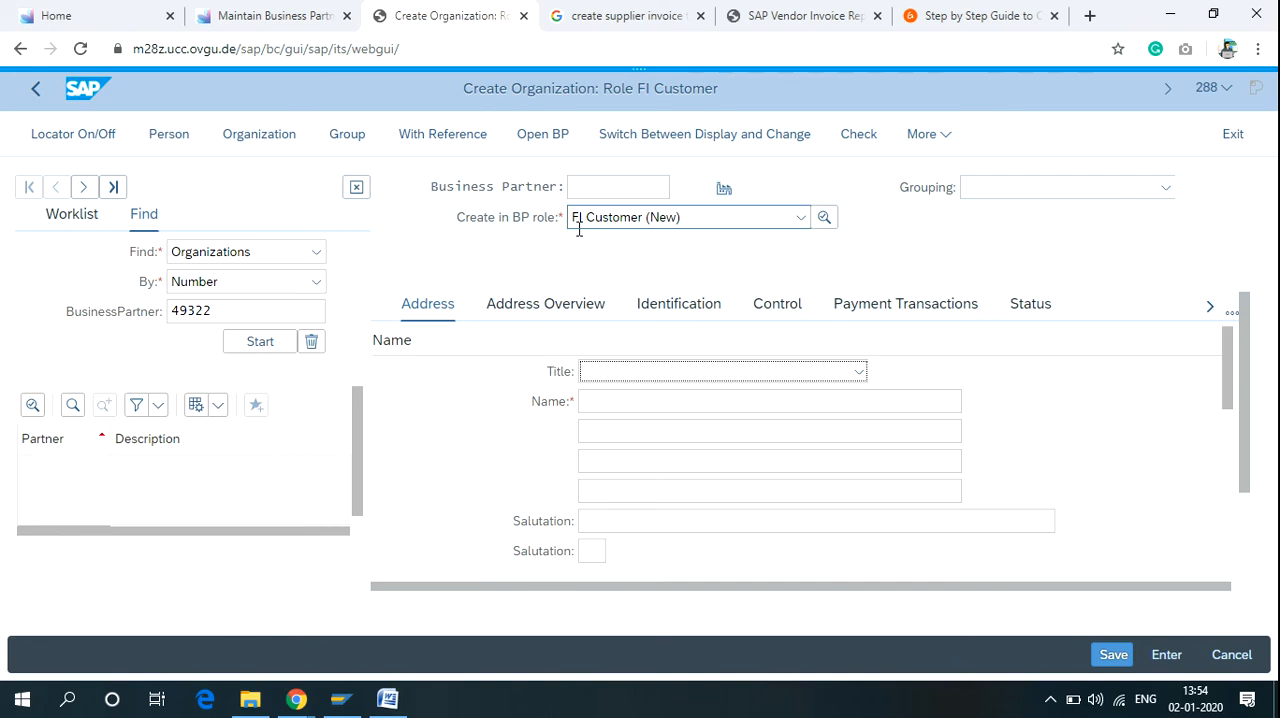
pyautogui.click(270, 15)
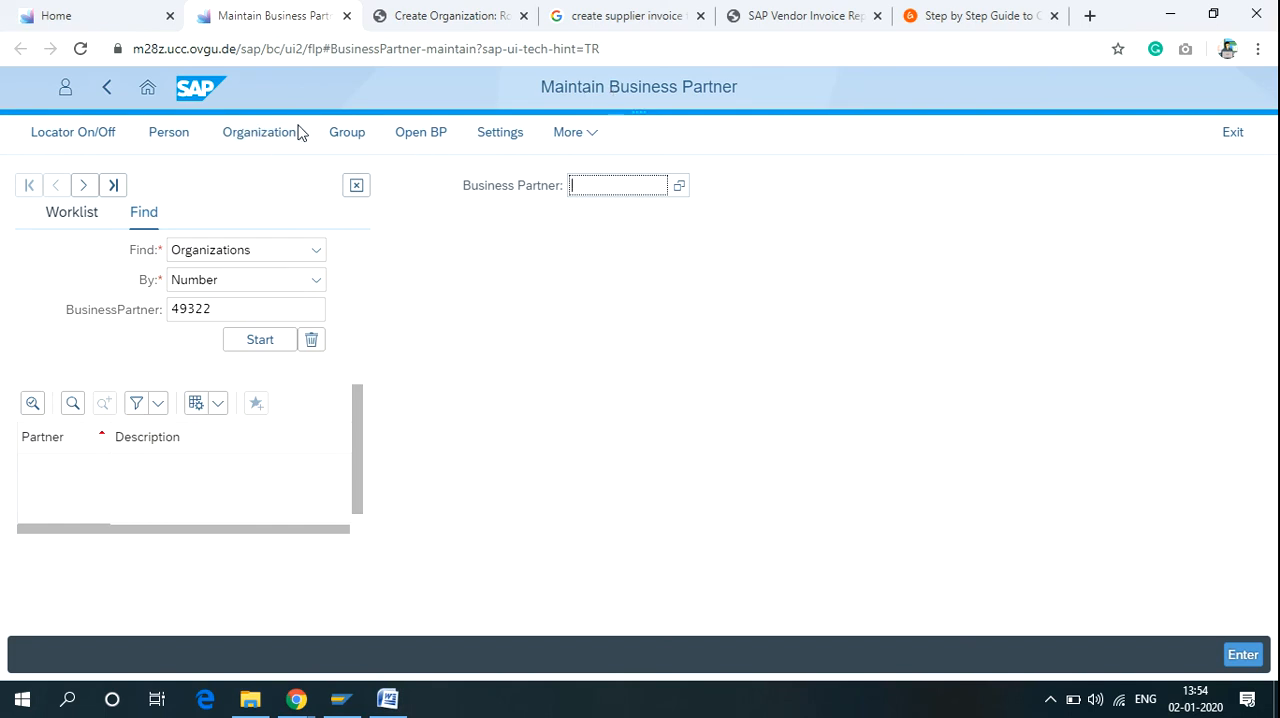
# - Start a new Organization, choosing FI Customer as the Create in BP role
pyautogui.click(258, 131)
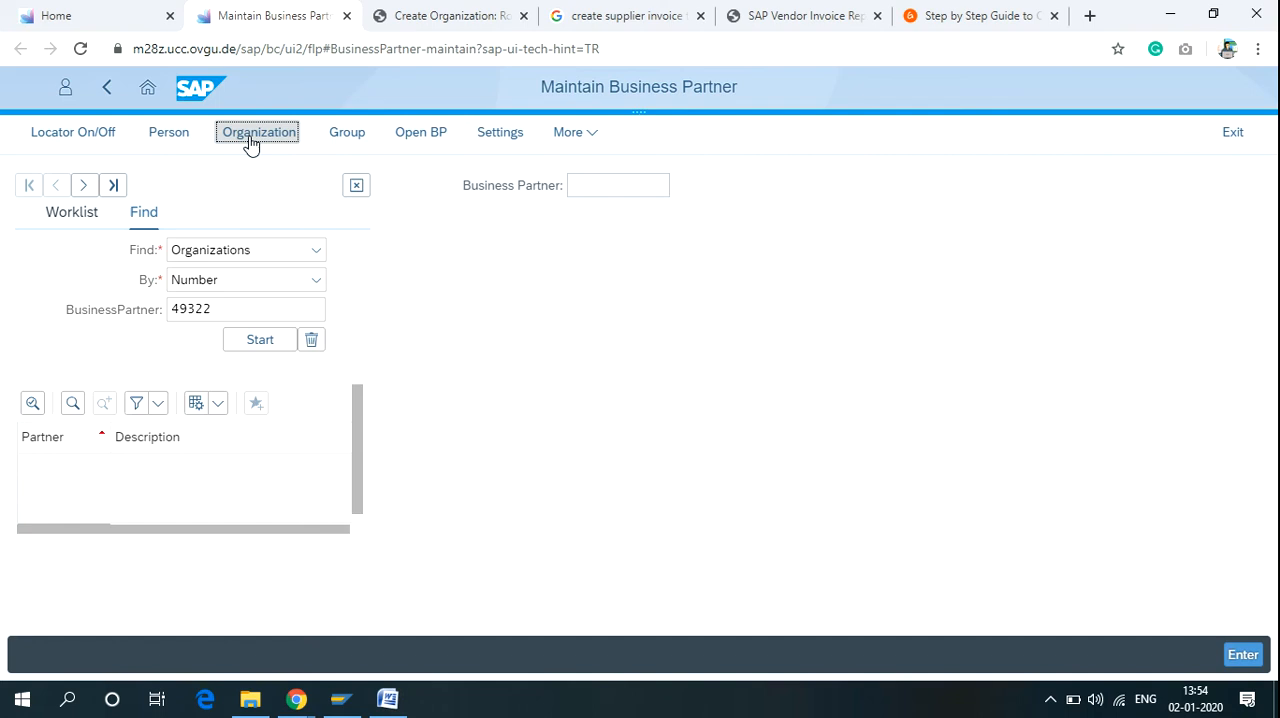
pyautogui.click(258, 131)
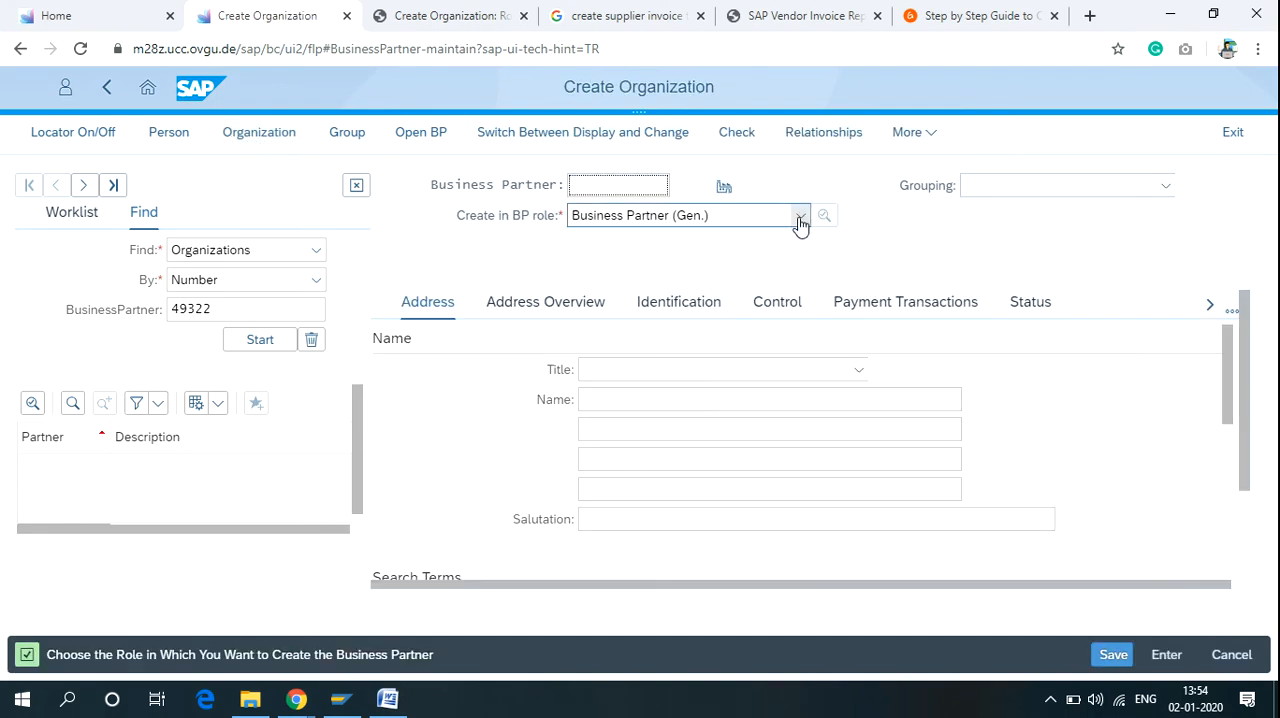
pyautogui.click(799, 216)
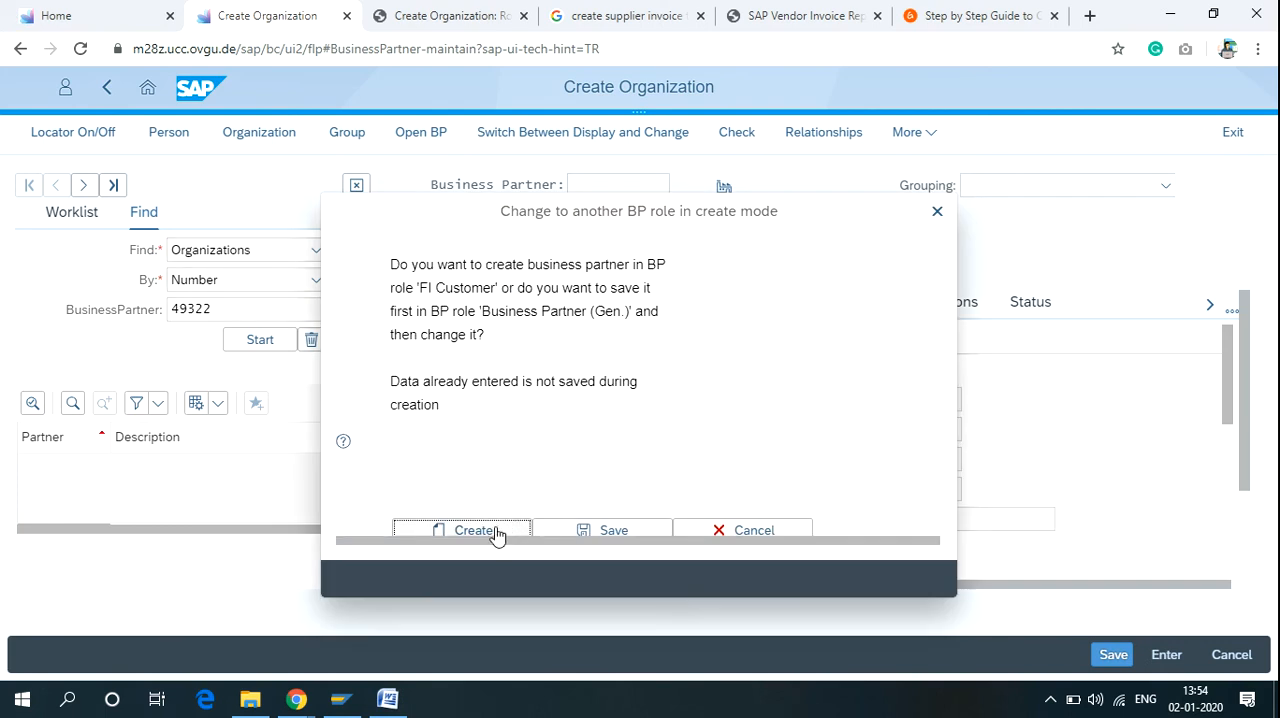
pyautogui.click(473, 530)
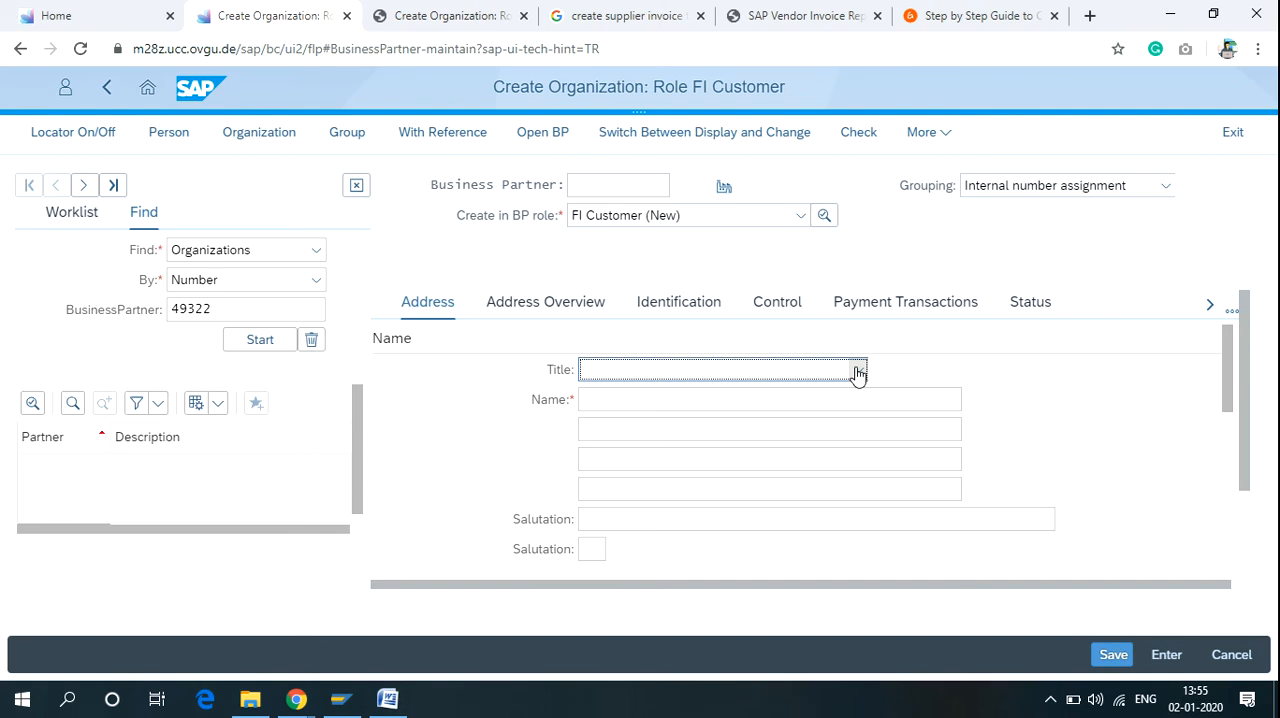
# - Set the title to Company and enter the name 'Honda automobiles'
pyautogui.click(857, 369)
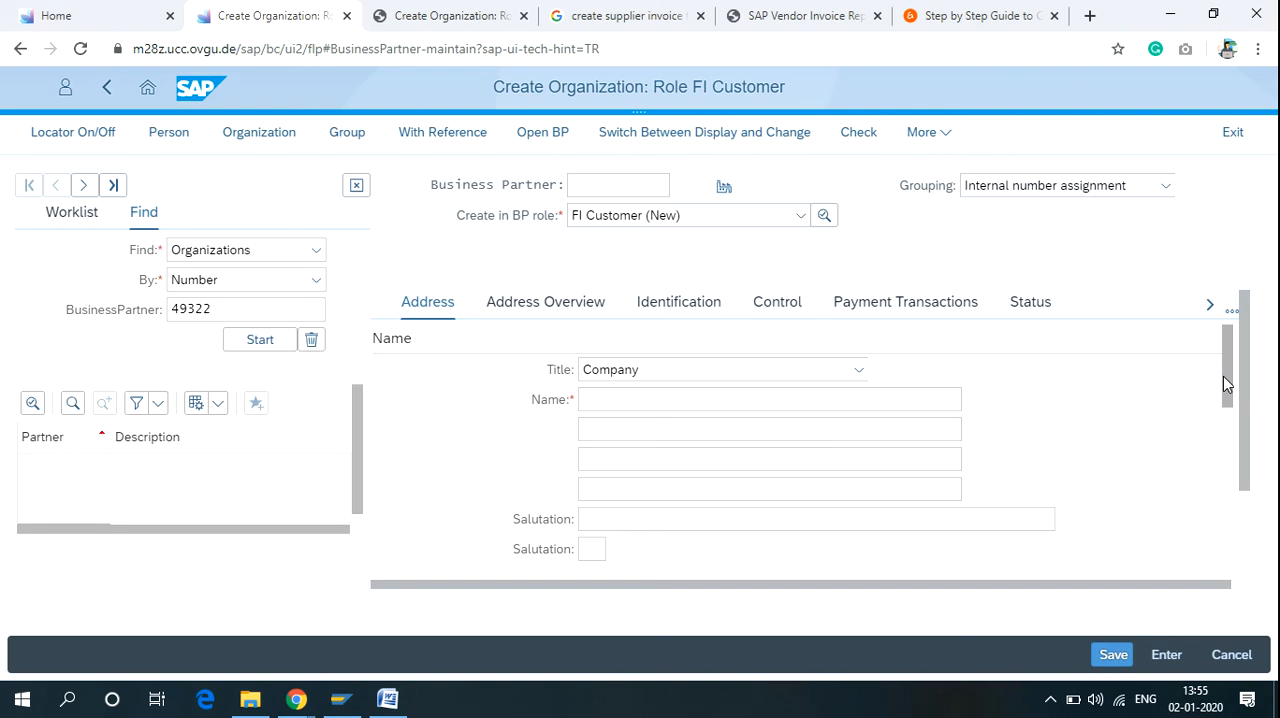
pyautogui.click(769, 399)
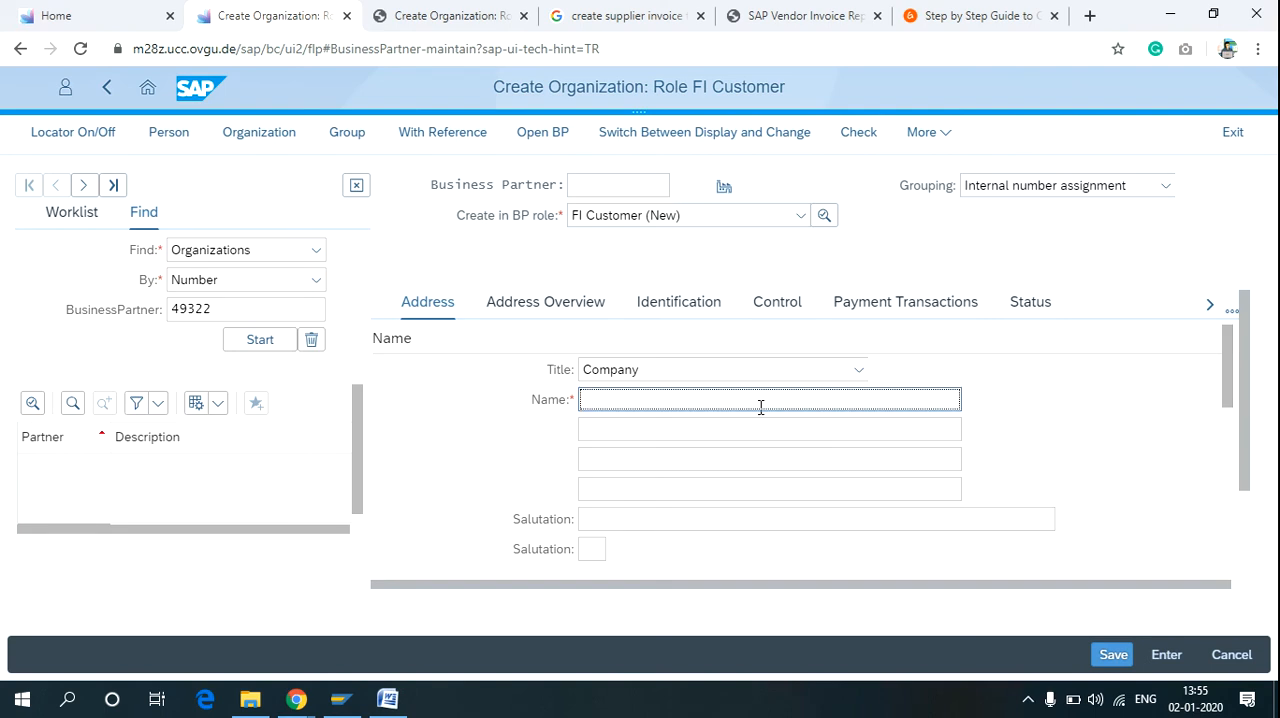
pyautogui.write('hO')
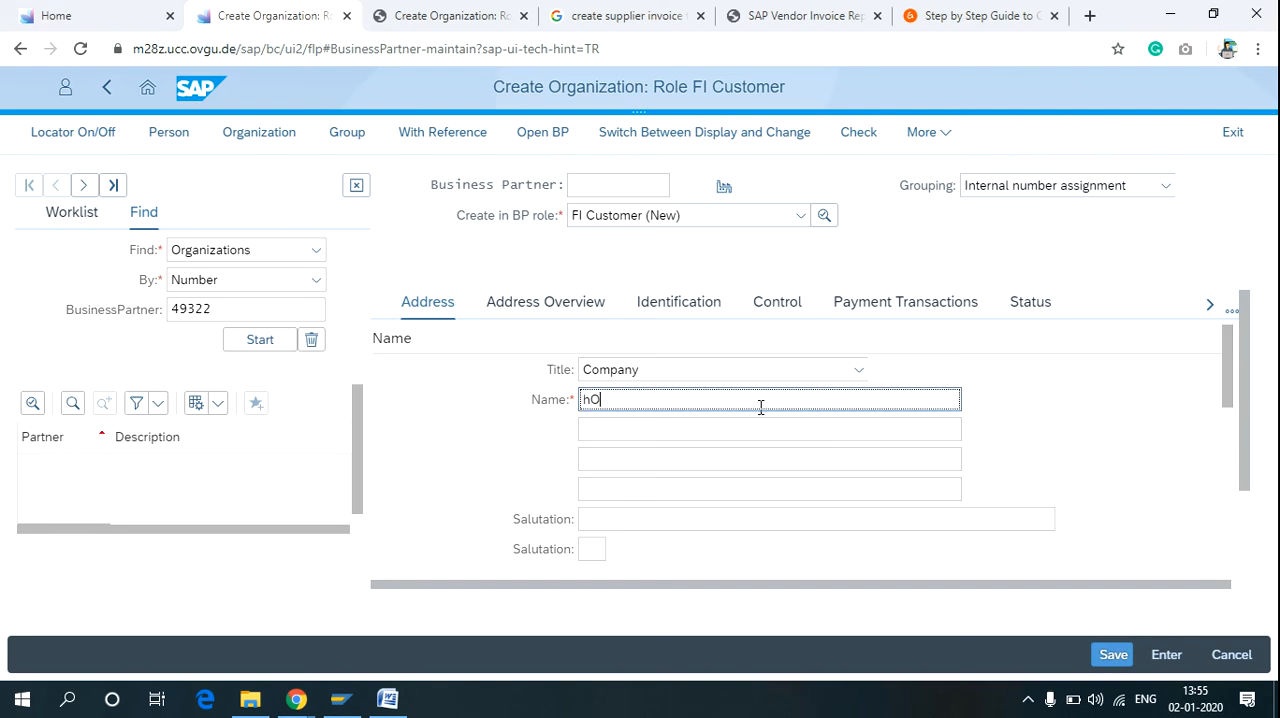
pyautogui.write('Hon')
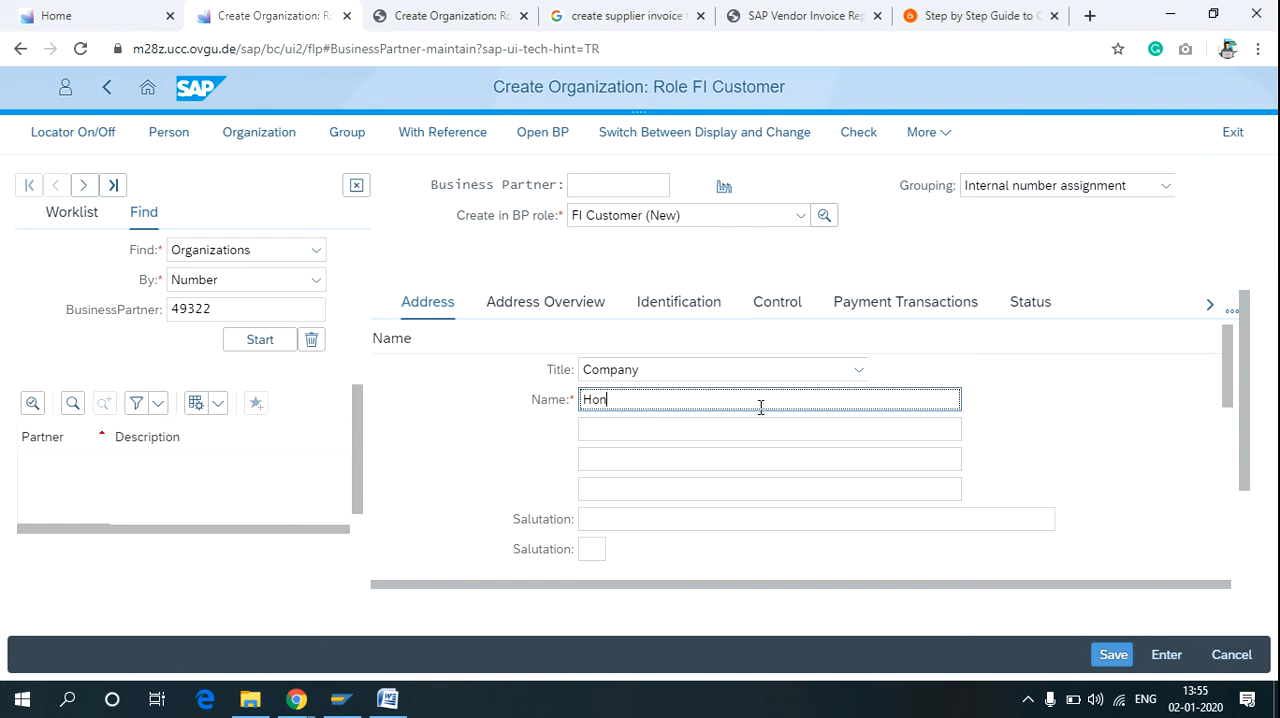
pyautogui.write('da aut')
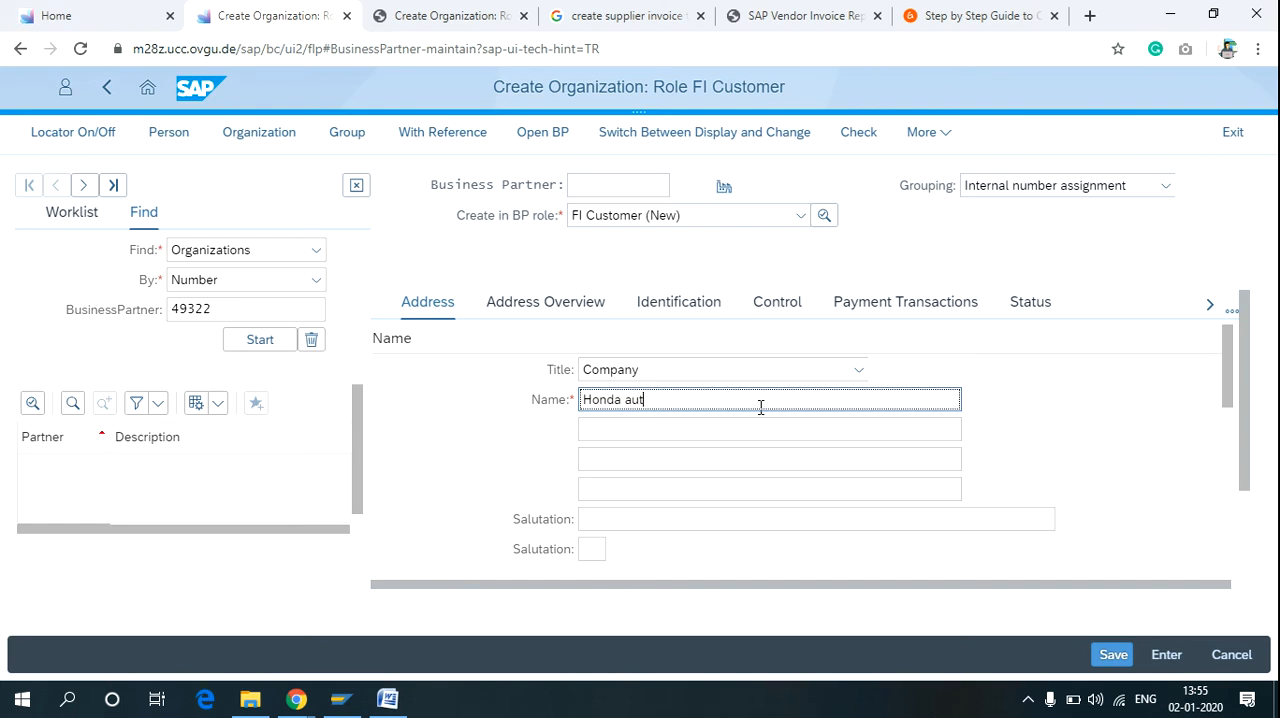
pyautogui.write('omobile')
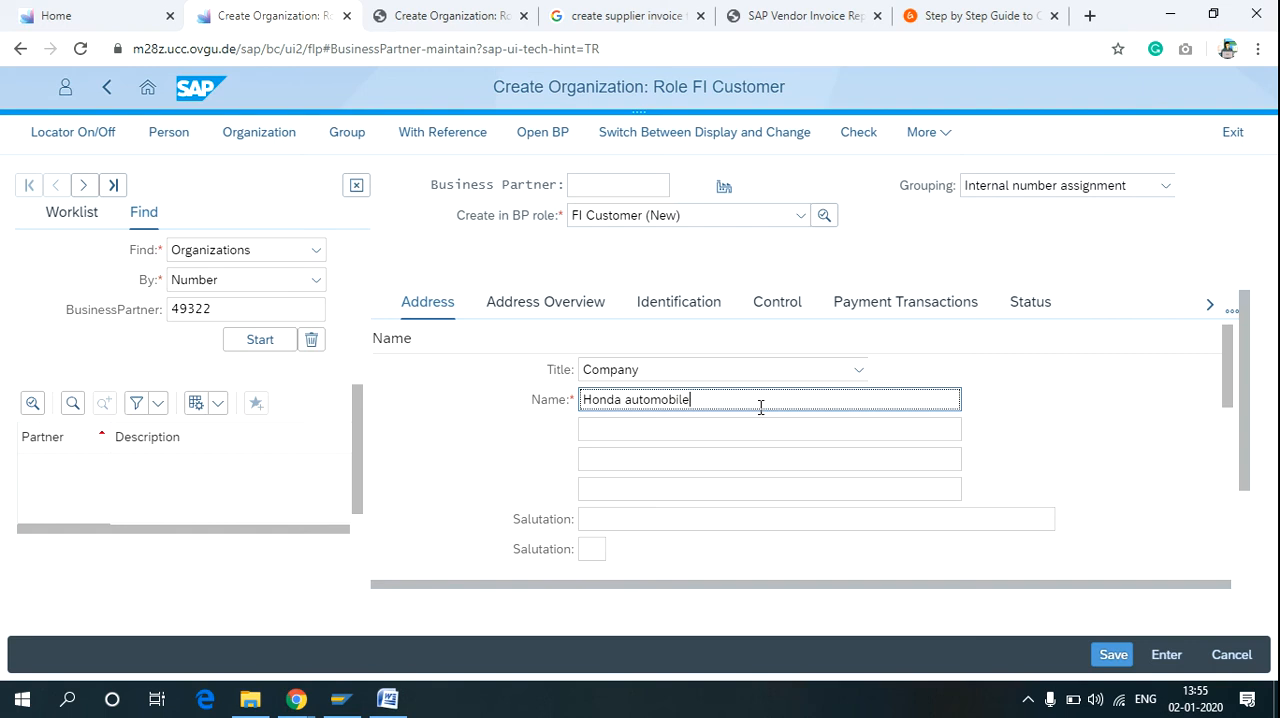
pyautogui.write('s')
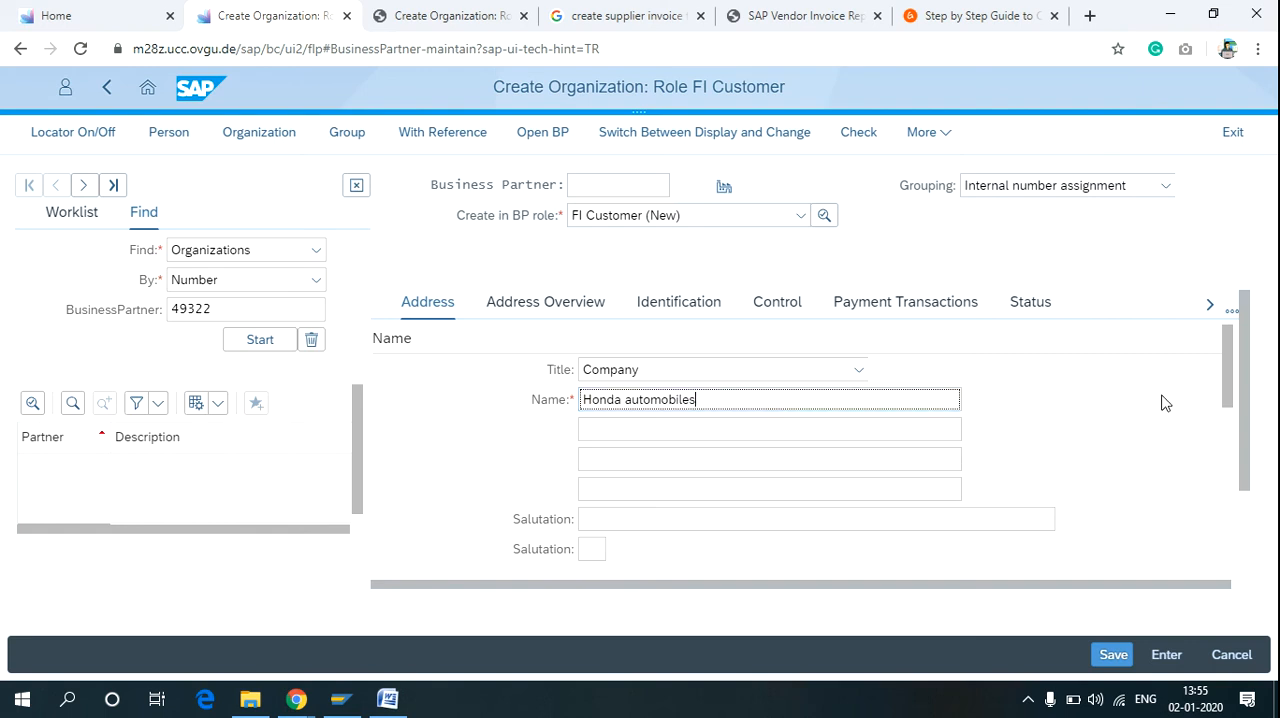
# - Enter 226 as Search Term 1
pyautogui.scroll(-3)
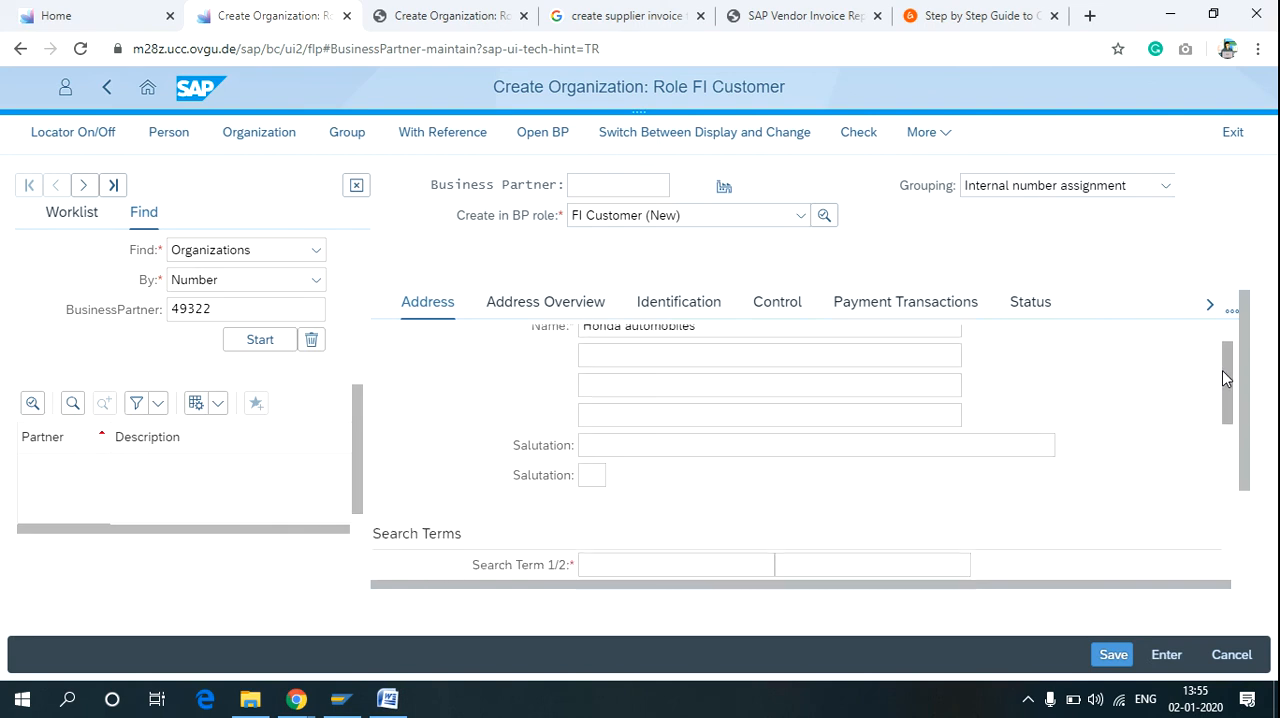
pyautogui.scroll(-3)
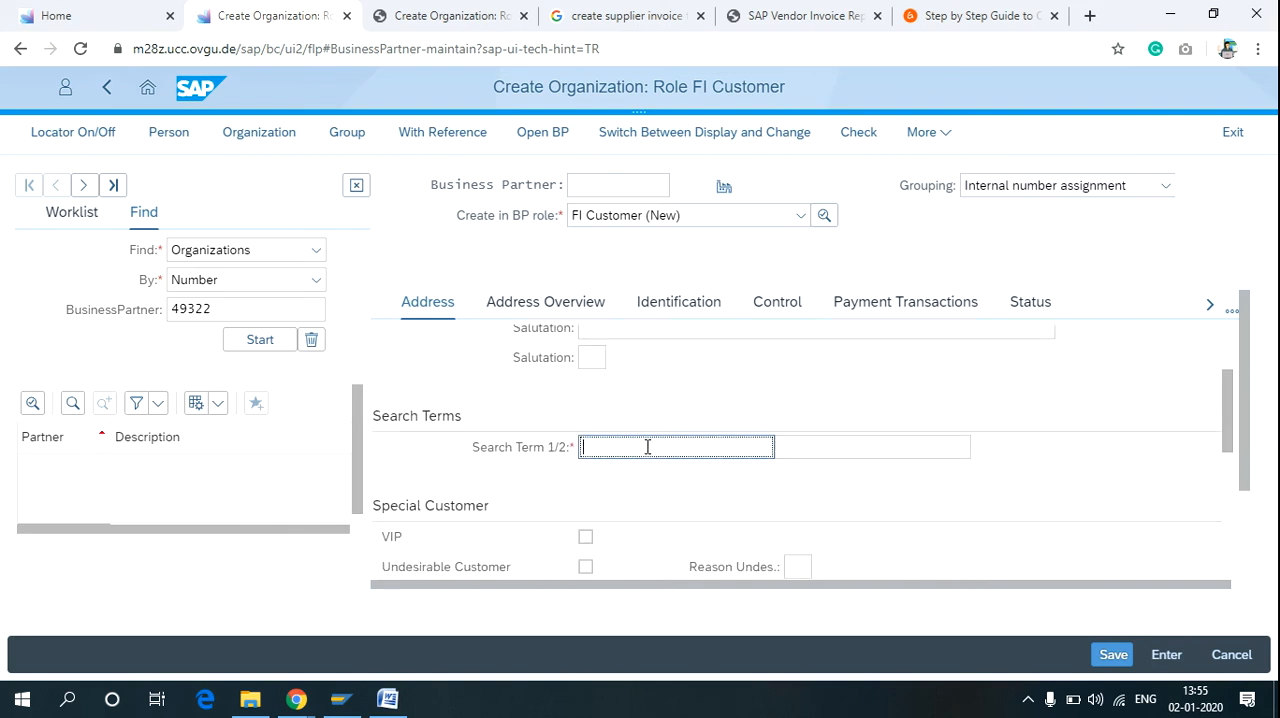
pyautogui.write('226')
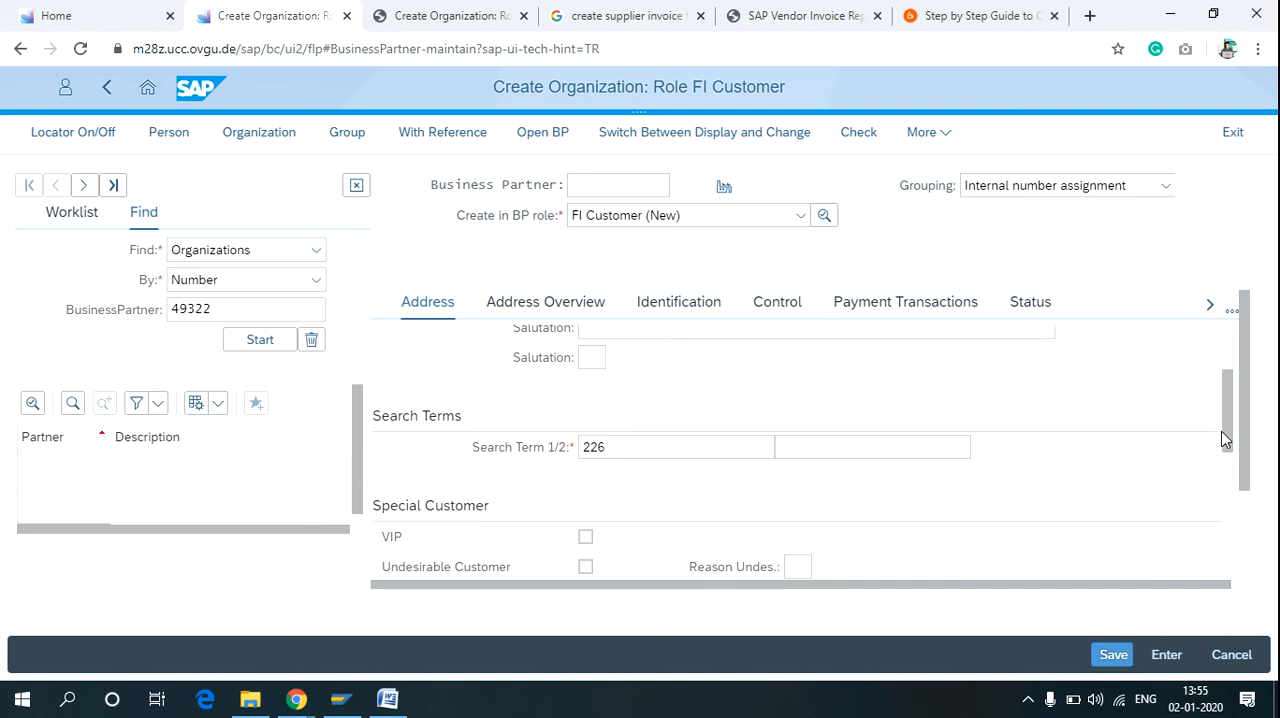
pyautogui.scroll(-3)
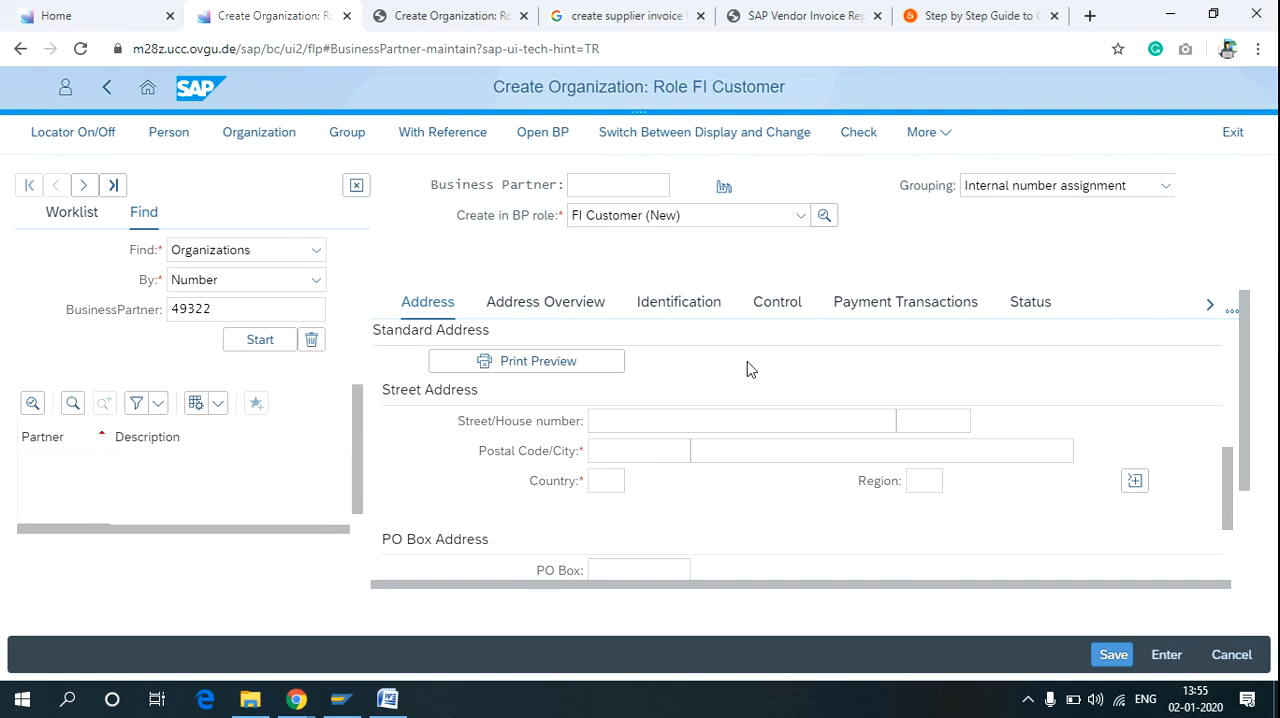
# - Select English as the communication language
pyautogui.scroll(-3)
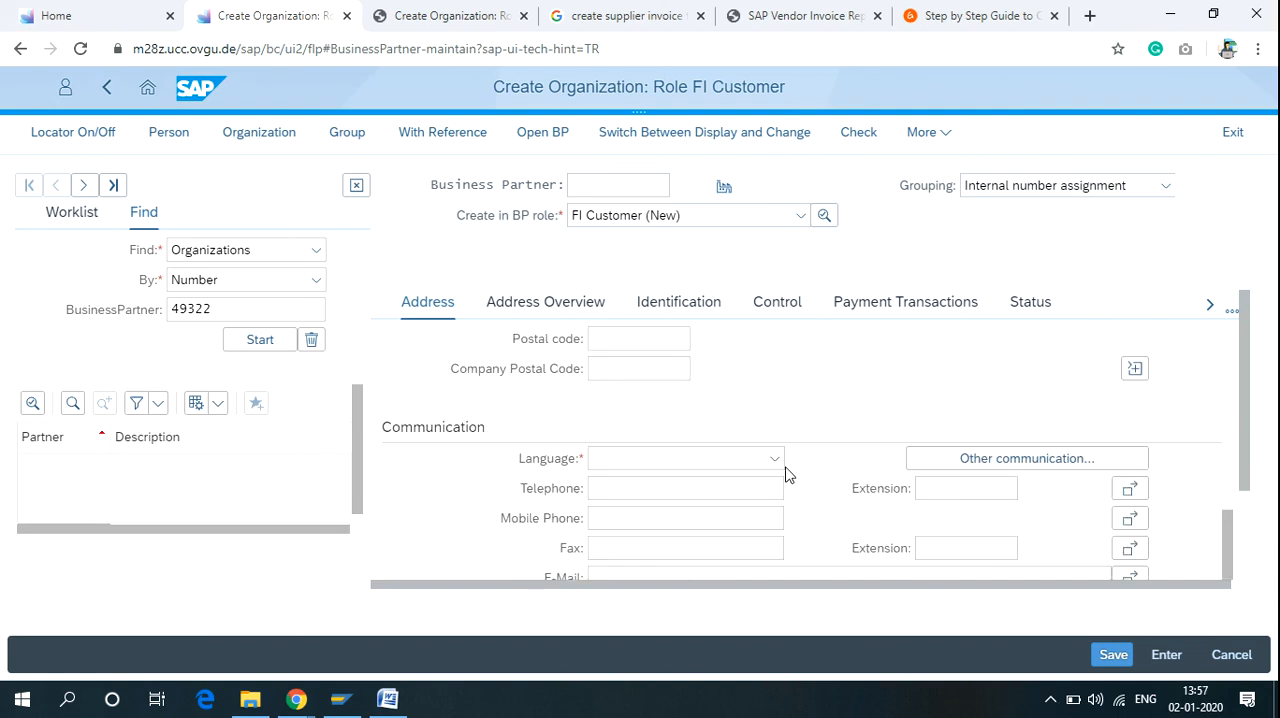
pyautogui.click(772, 458)
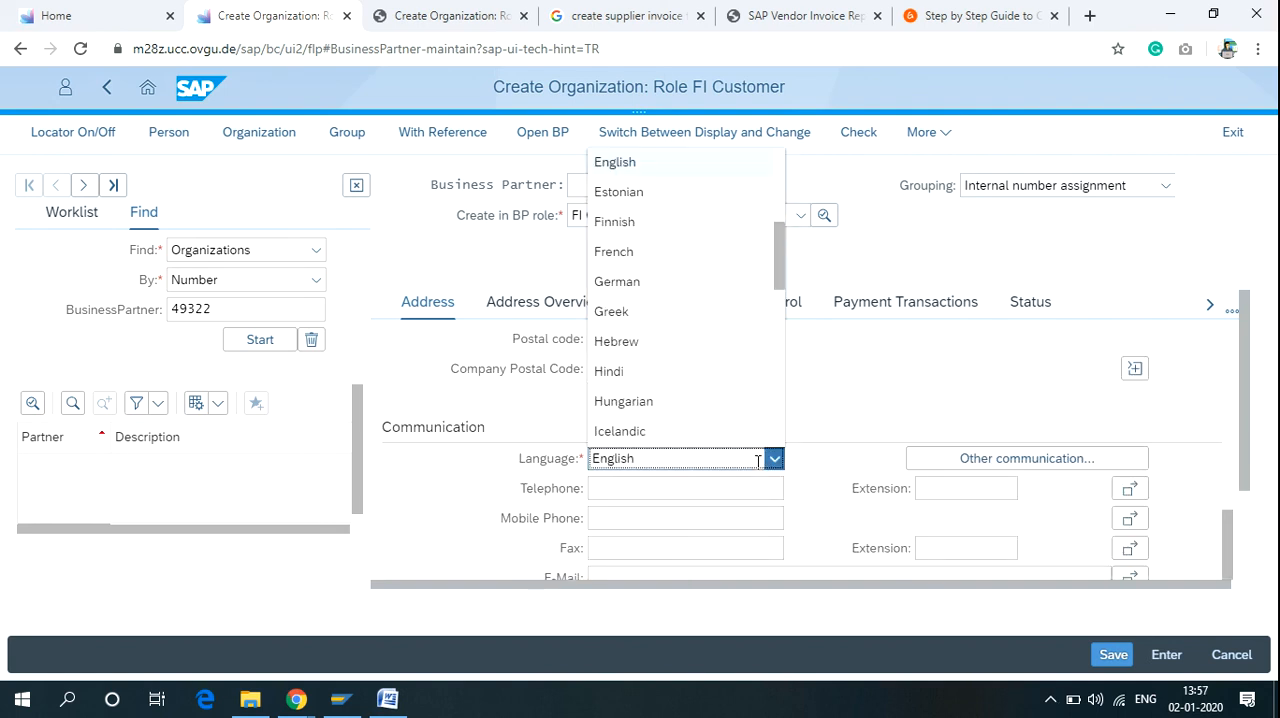
pyautogui.click(614, 161)
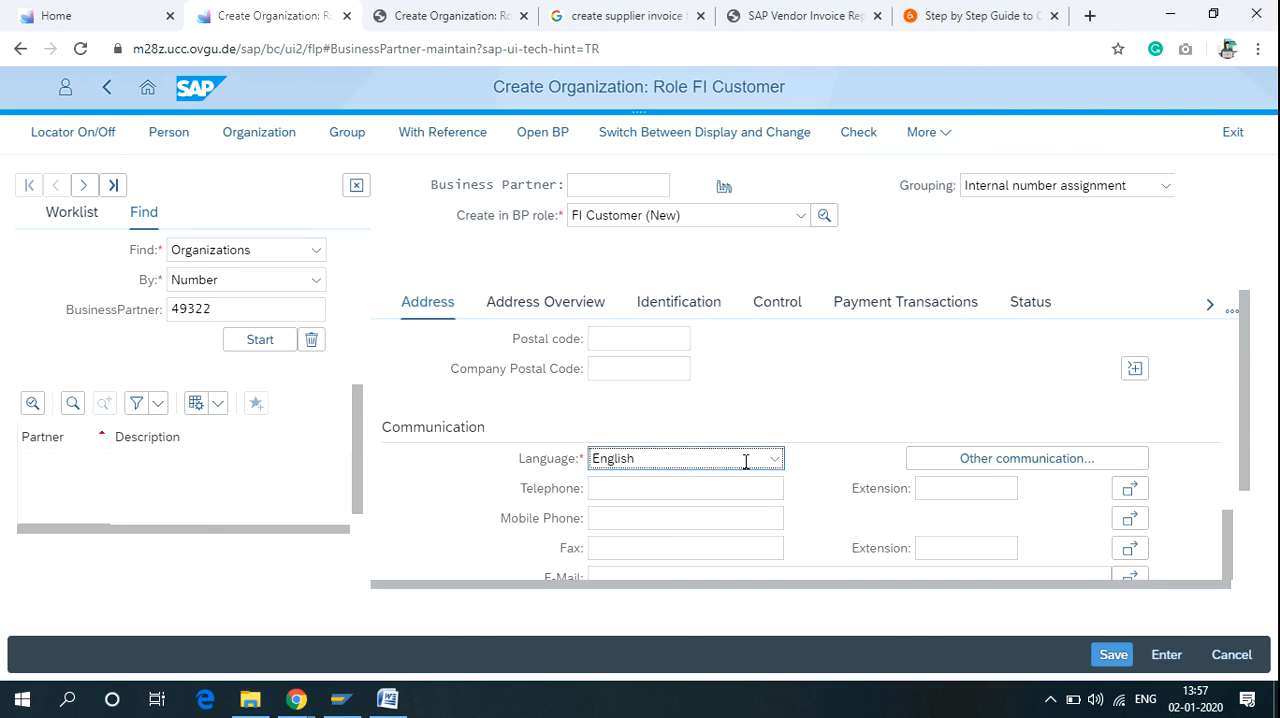
pyautogui.moveTo(1080, 487)
pyautogui.write('67638')
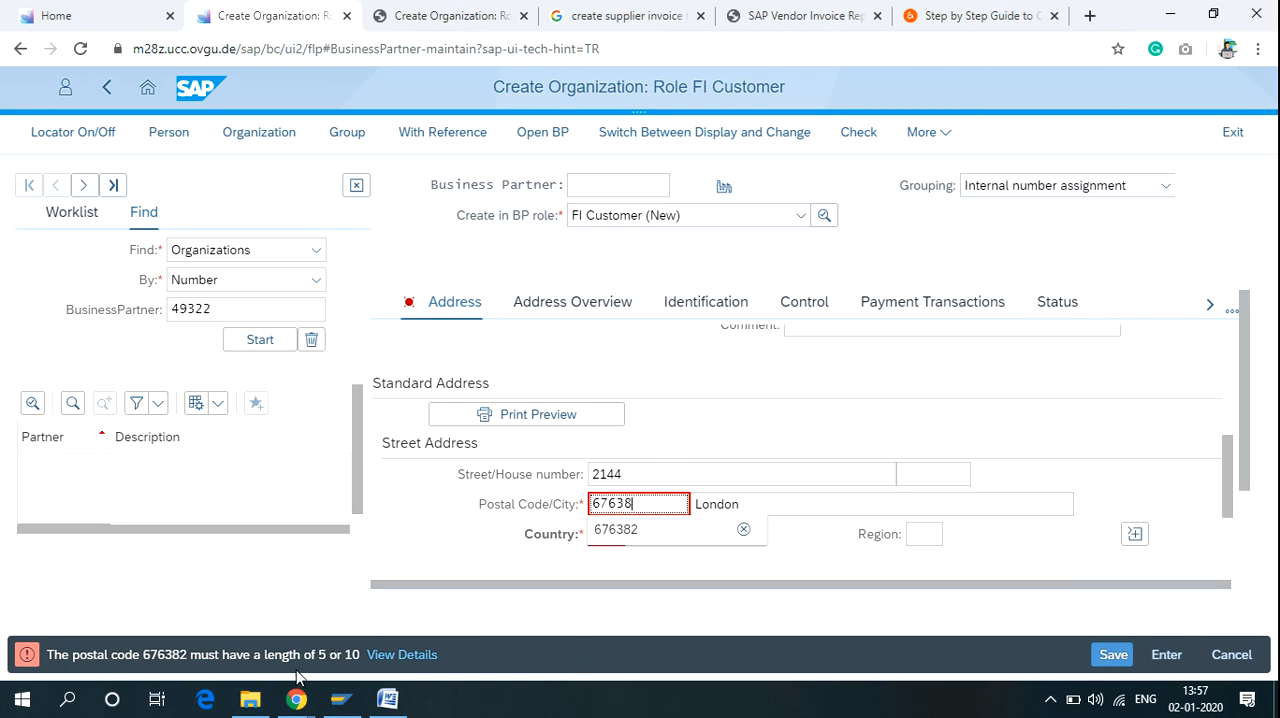
pyautogui.moveTo(599, 569)
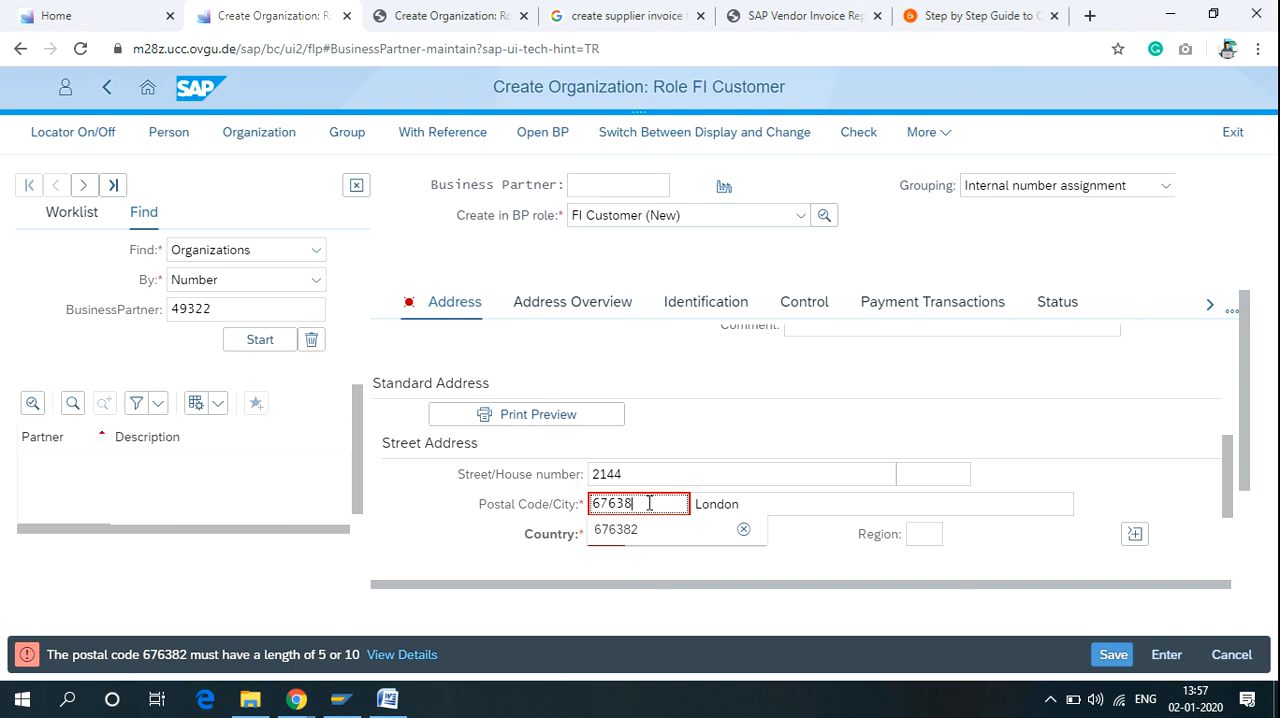
# - Delete a character from postal code 67638 to address the length error
pyautogui.press('Backspace')
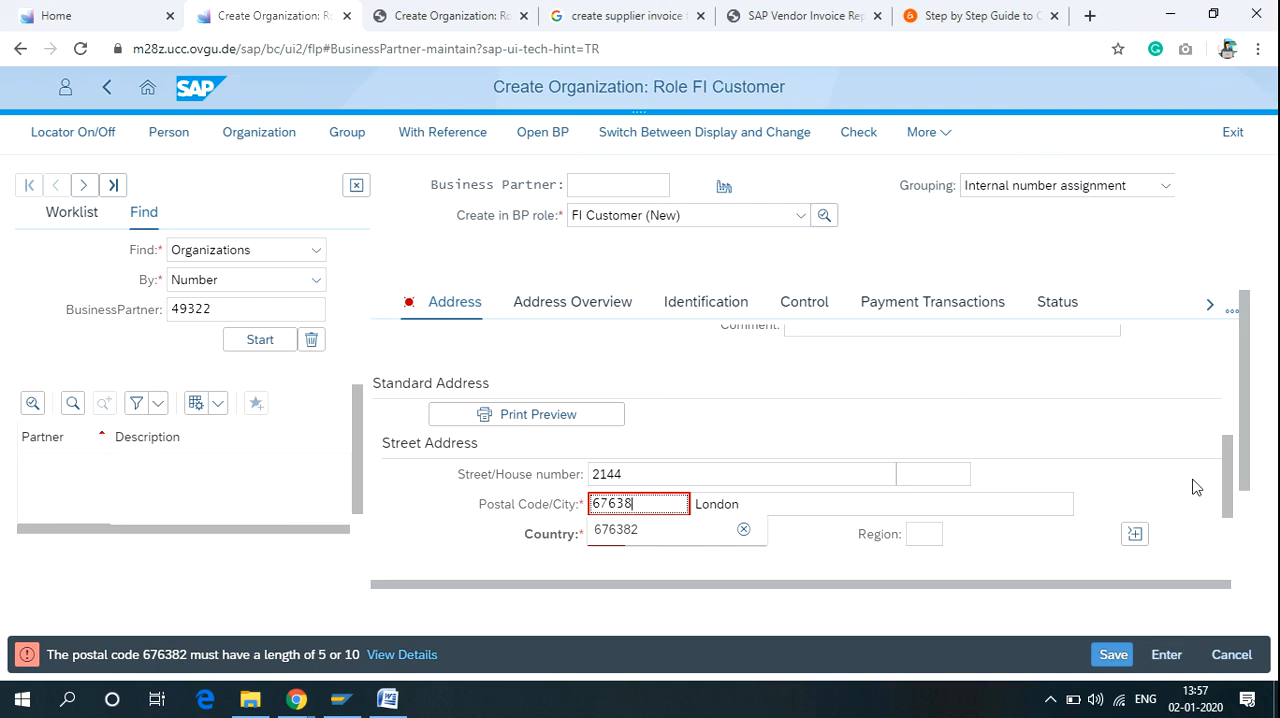
pyautogui.scroll(-3)
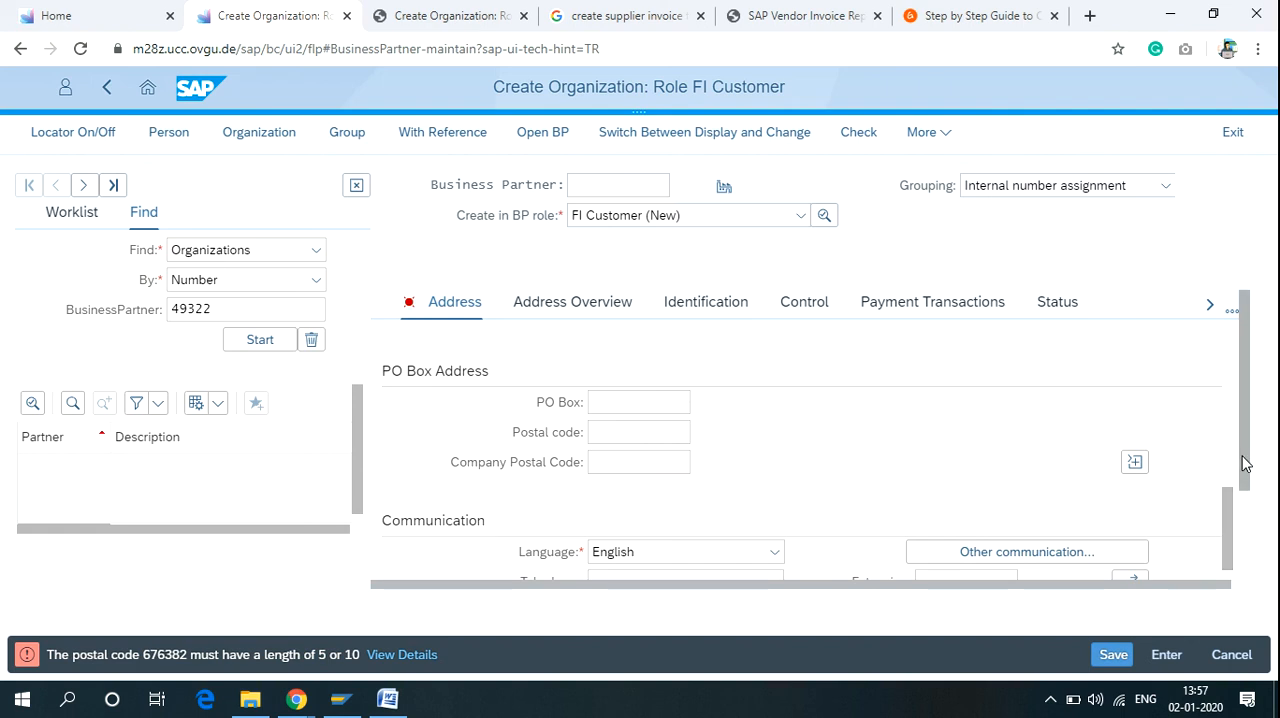
pyautogui.scroll(-3)
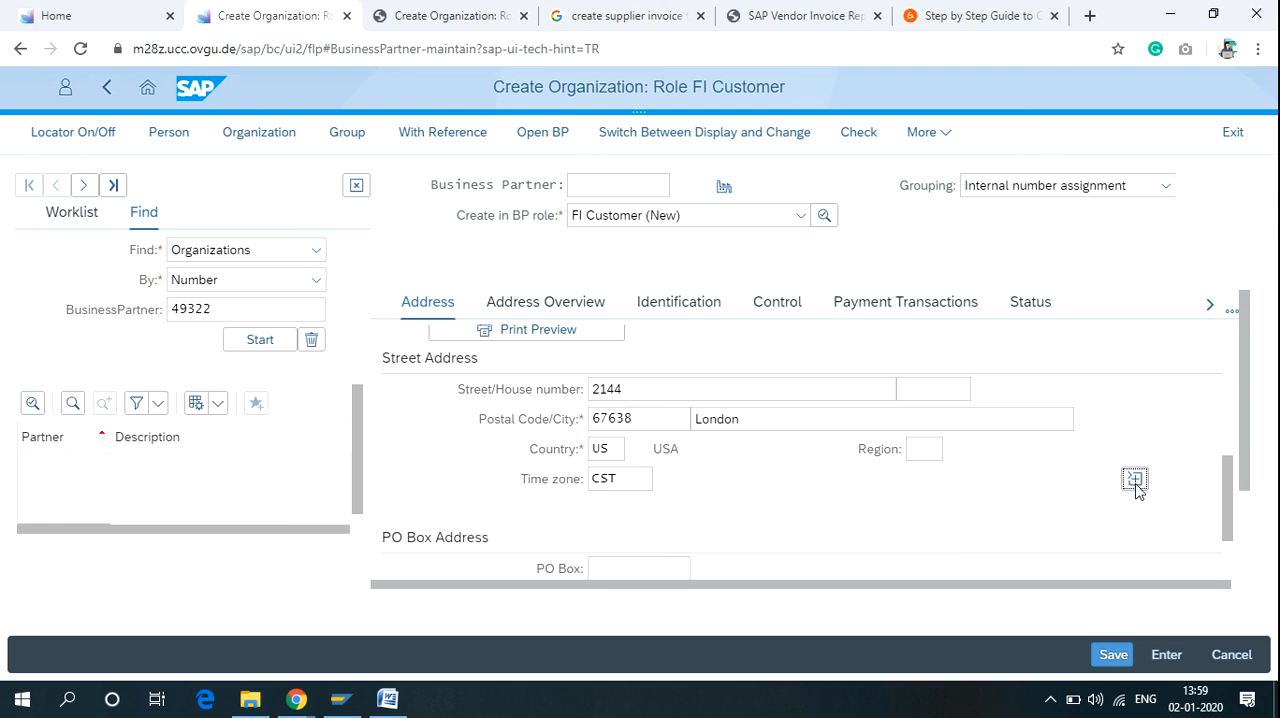
pyautogui.scroll(-3)
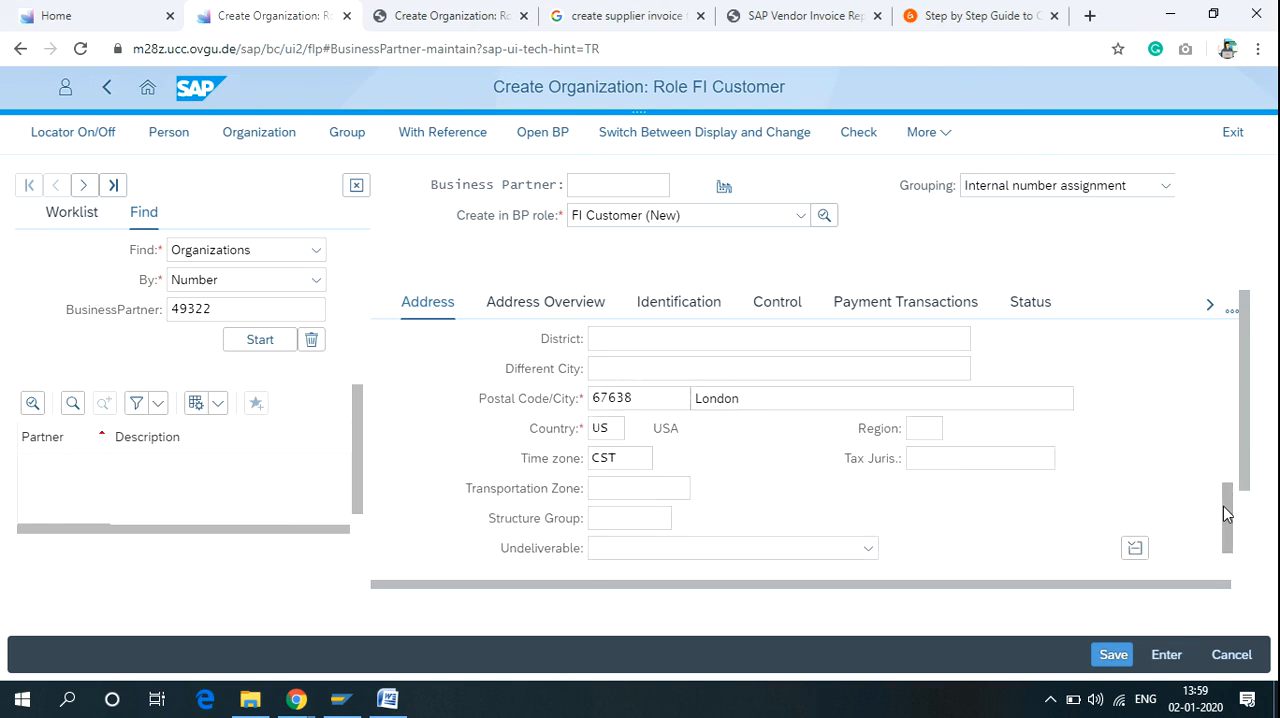
pyautogui.scroll(-3)
pyautogui.write('00000000')
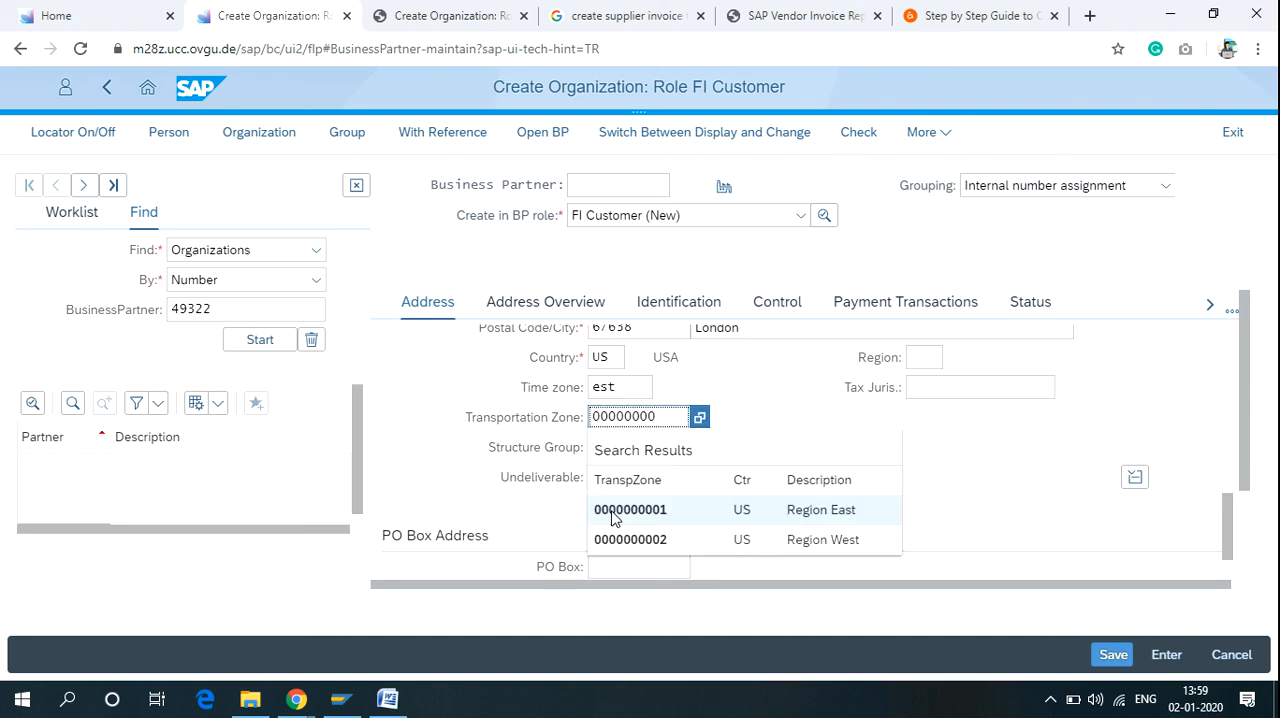
pyautogui.click(630, 509)
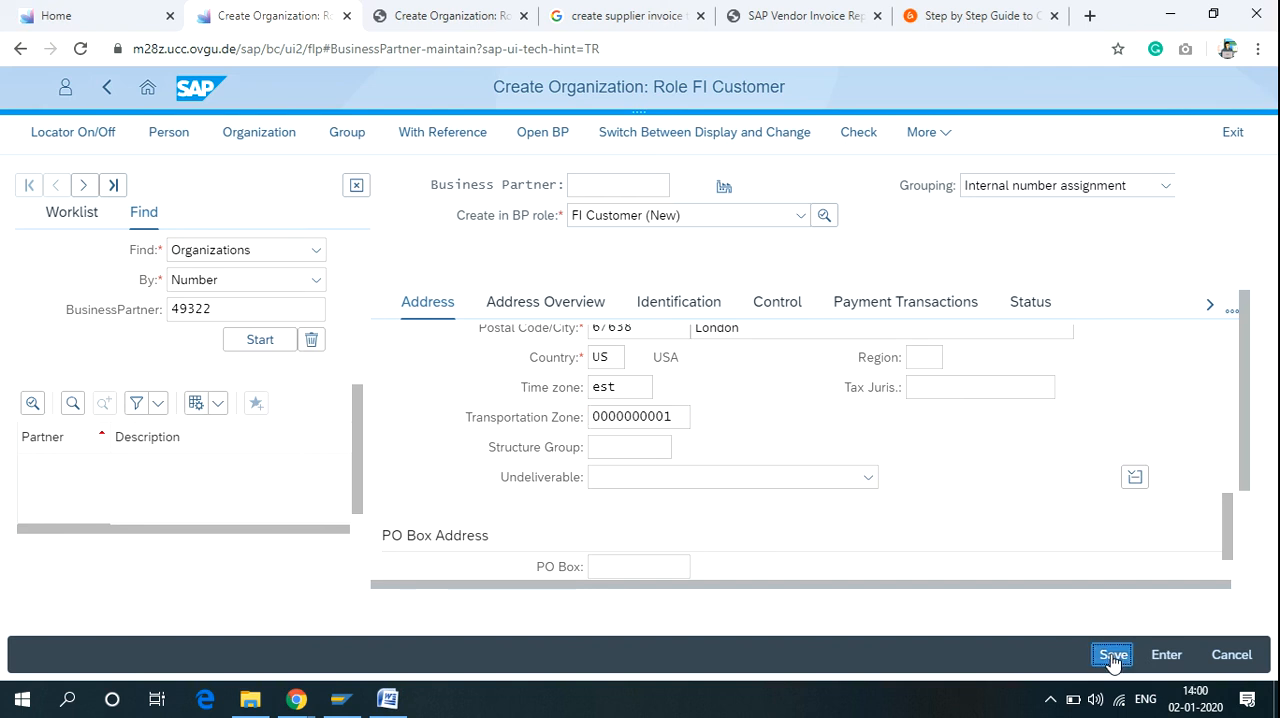
# - Save Honda automobiles, creating business partner 49869 in the FI Customer role
pyautogui.click(1112, 654)
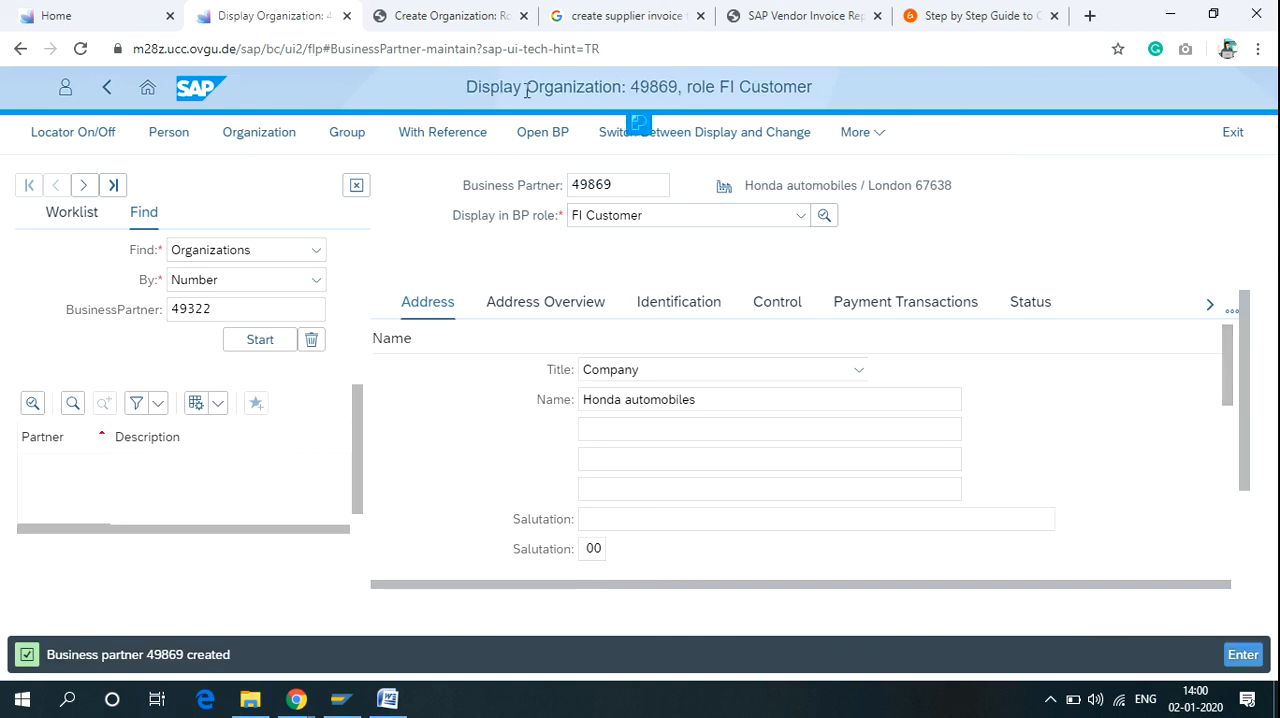
pyautogui.moveTo(601, 170)
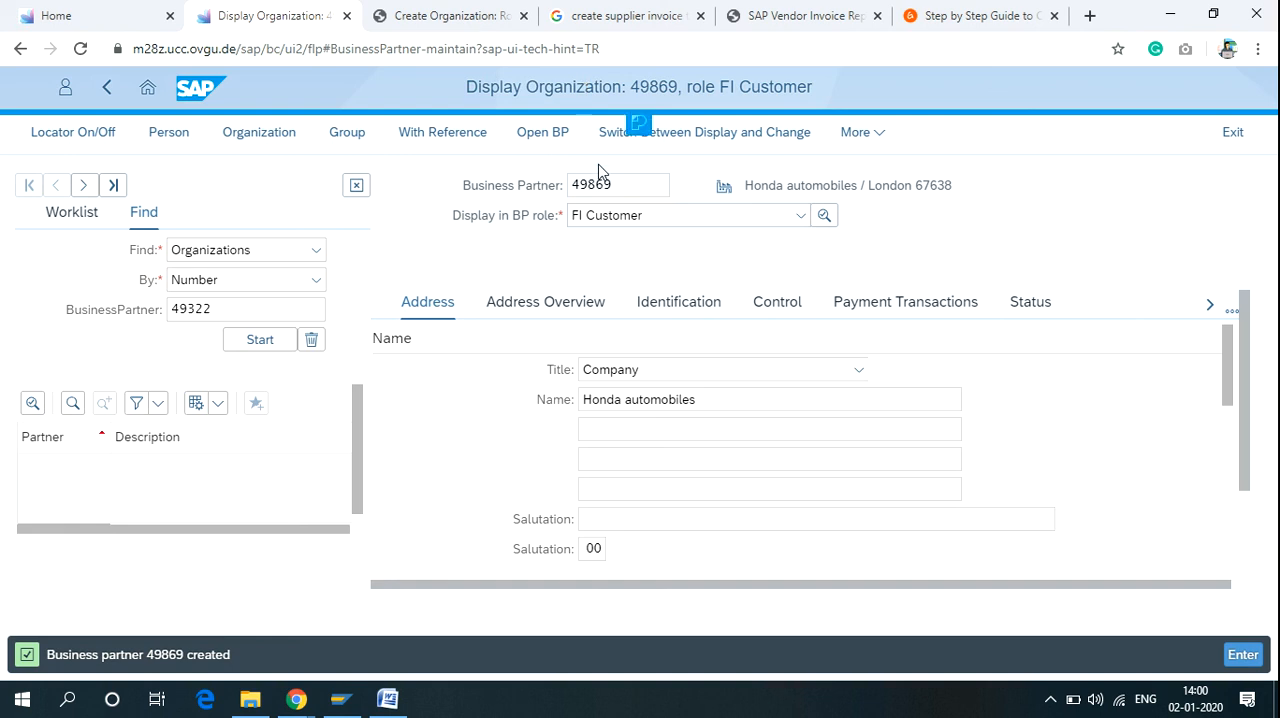
pyautogui.moveTo(645, 399)
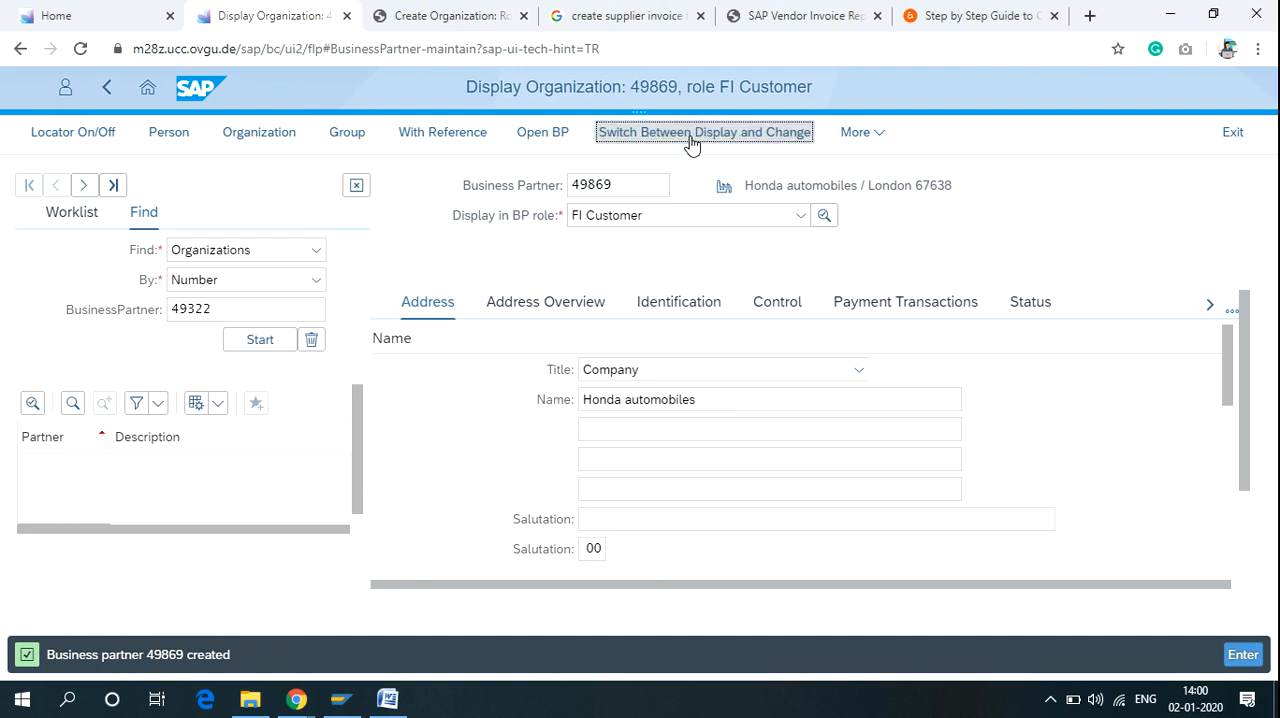
# - Switch business partner 49869 to Change mode and scroll down to the Special Customer section
pyautogui.click(703, 132)
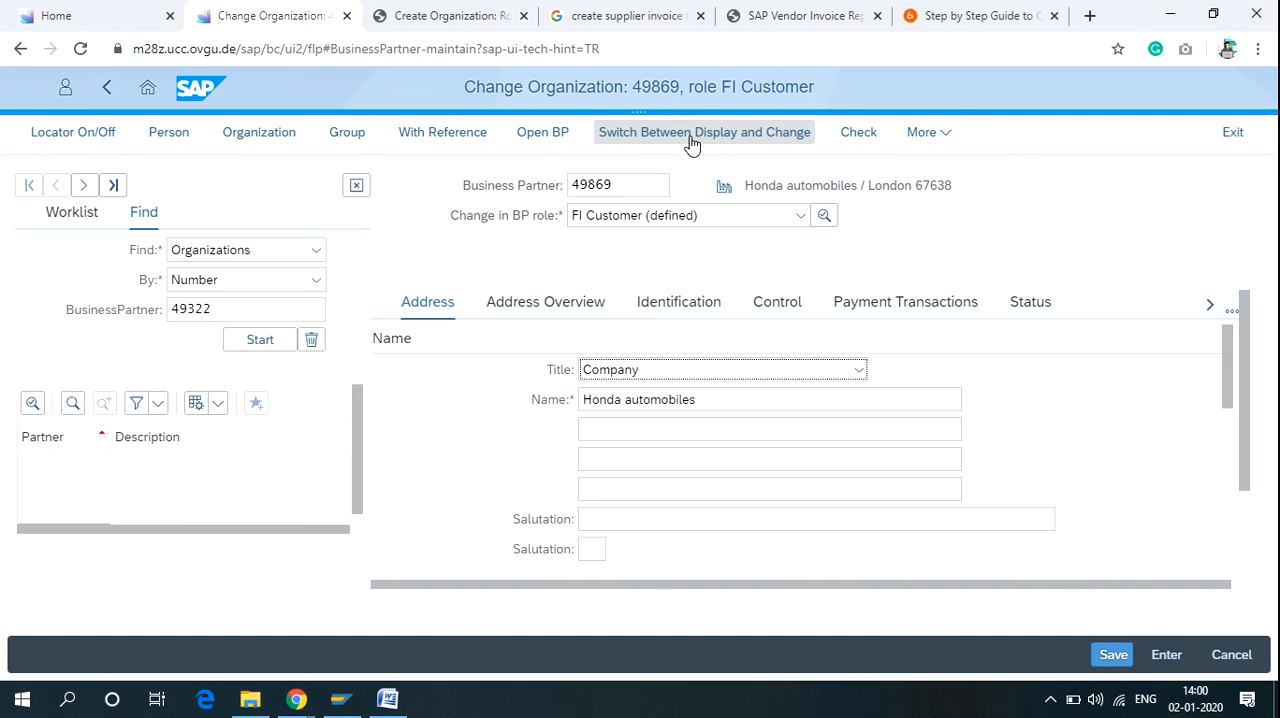
pyautogui.moveTo(738, 354)
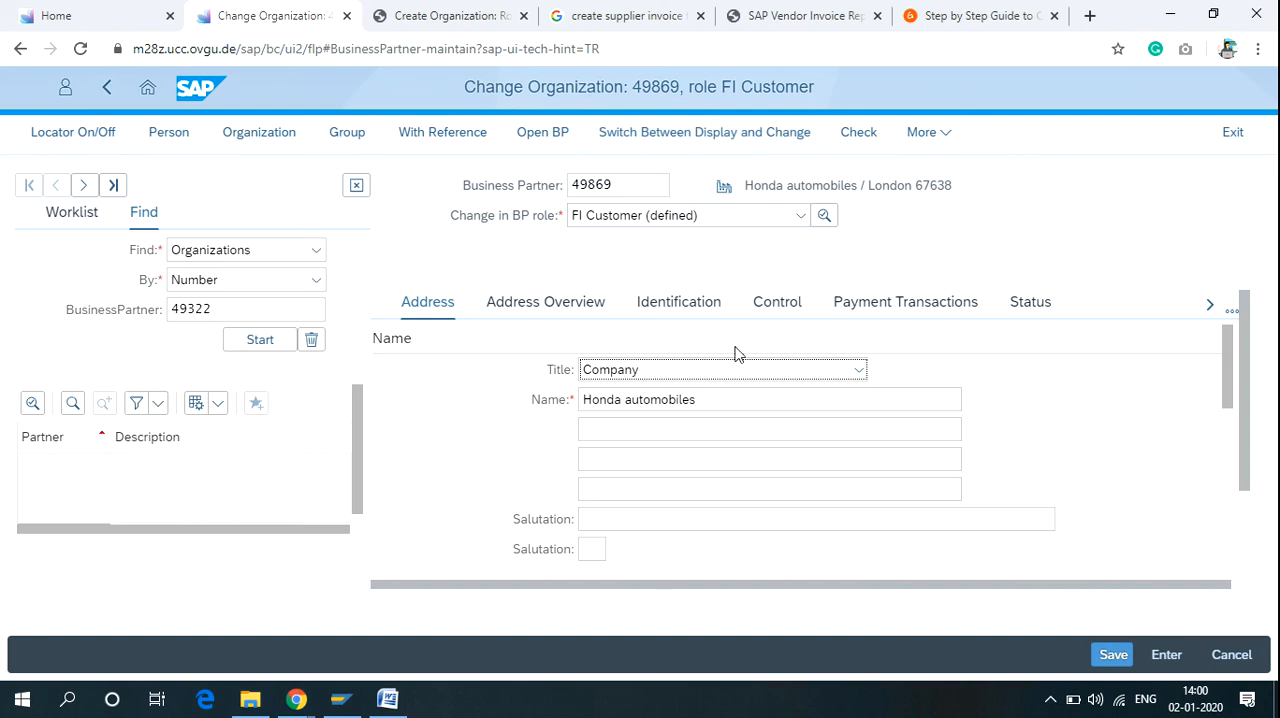
pyautogui.scroll(-3)
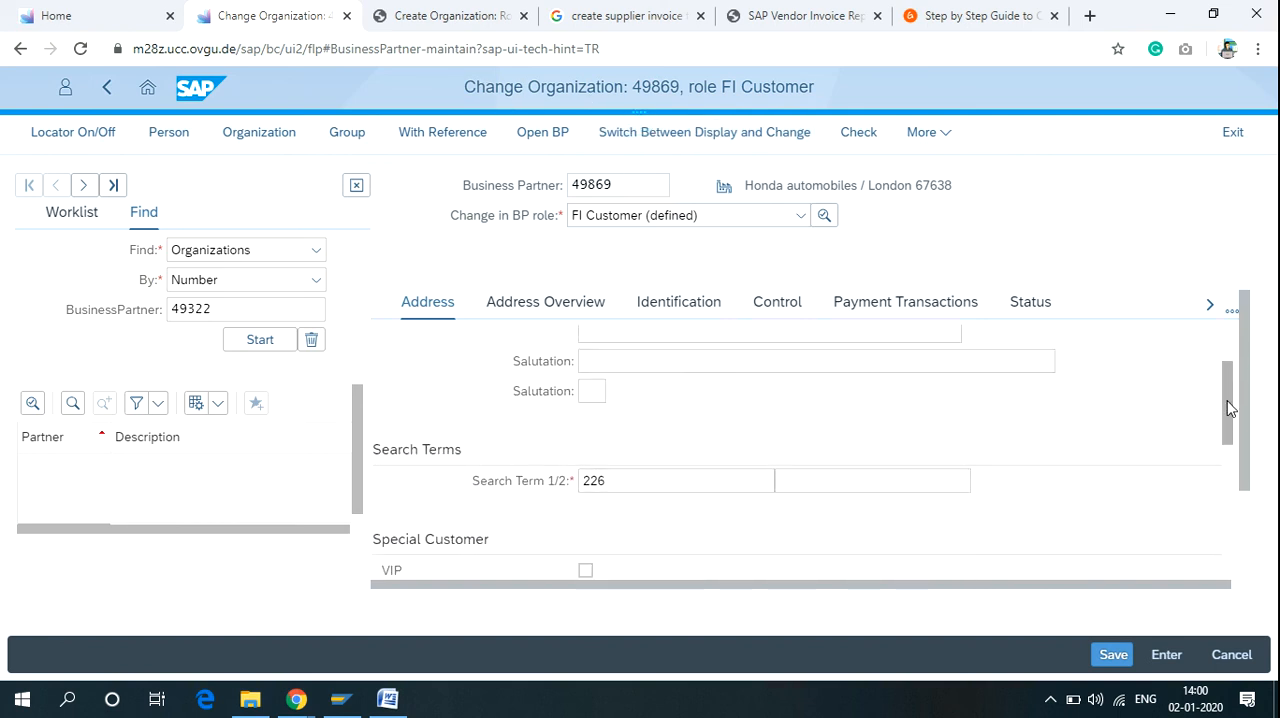
pyautogui.scroll(-3)
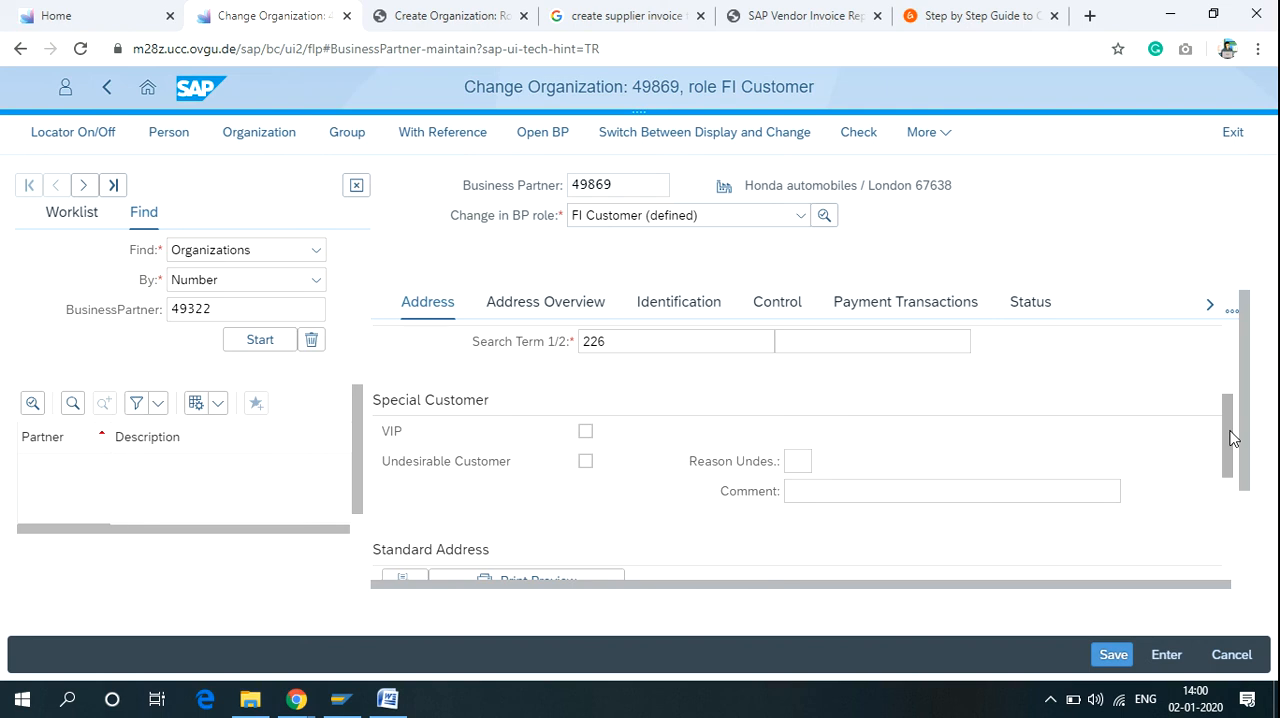